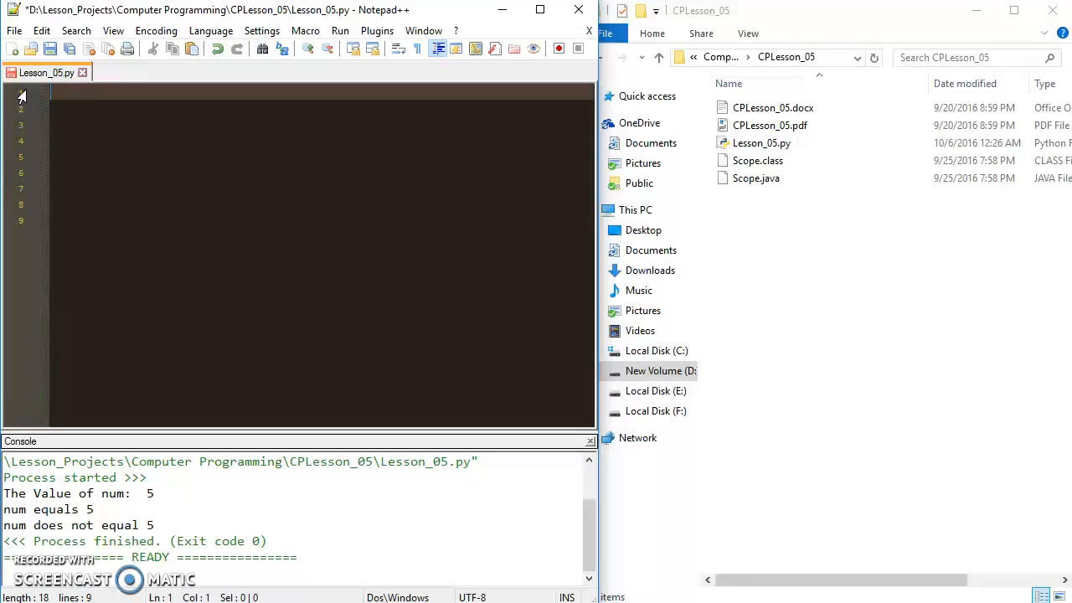
Write the assignment num = 8 % 6 in the empty file.
{"action": "type", "text": "%"}
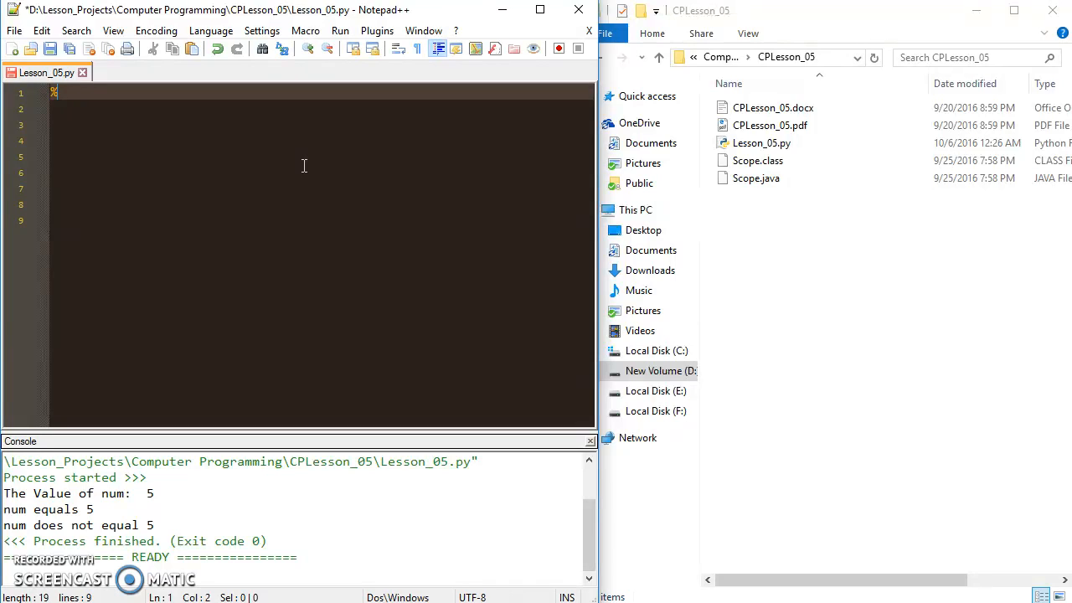
{"action": "key", "text": "Backspace"}
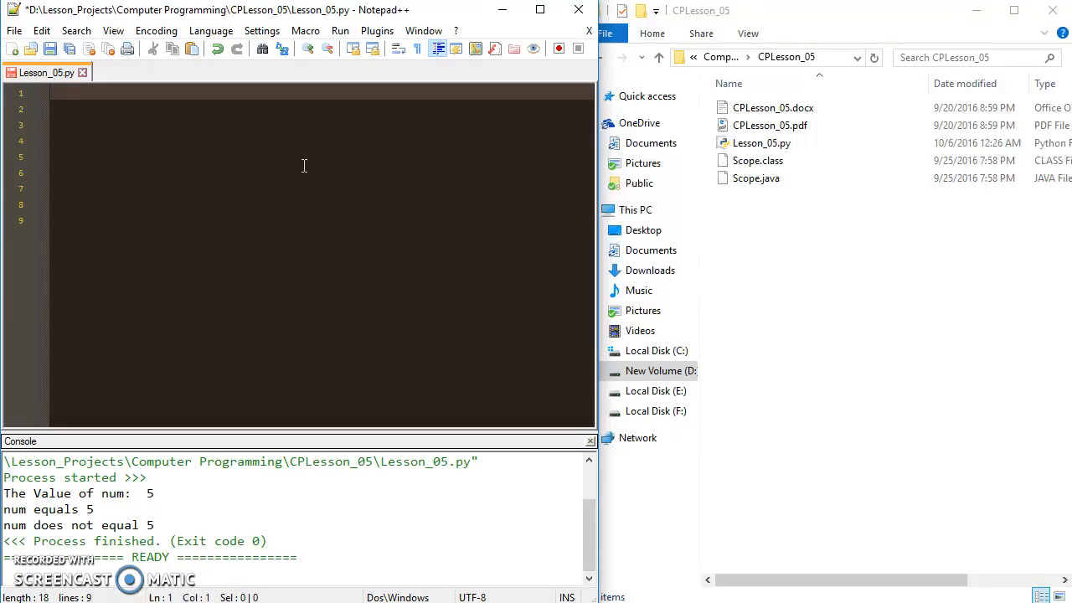
{"action": "left_click", "coordinate": [304, 206]}
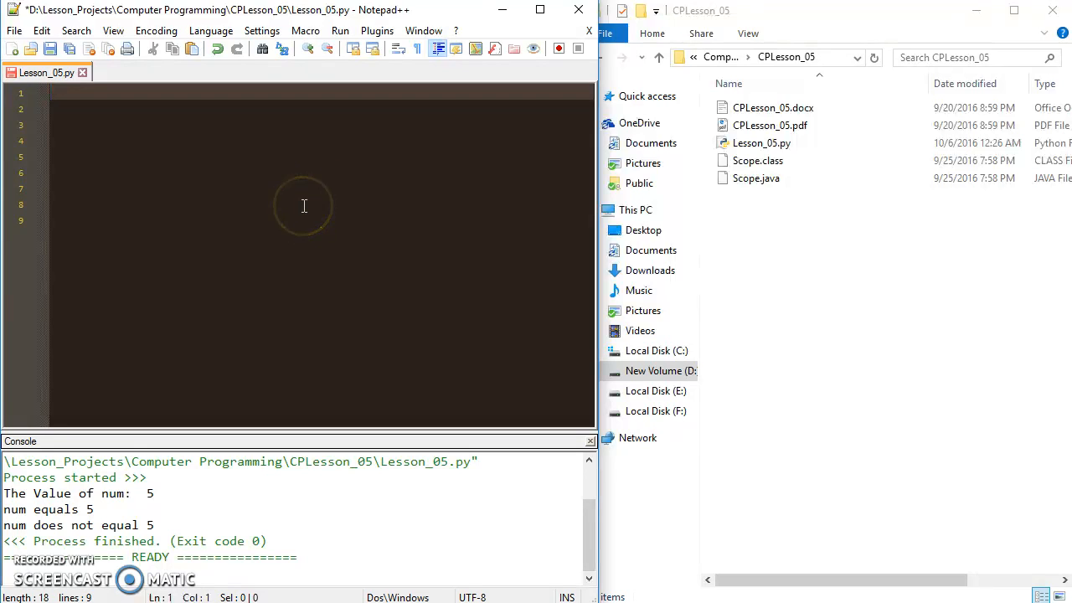
{"action": "type", "text": "n"}
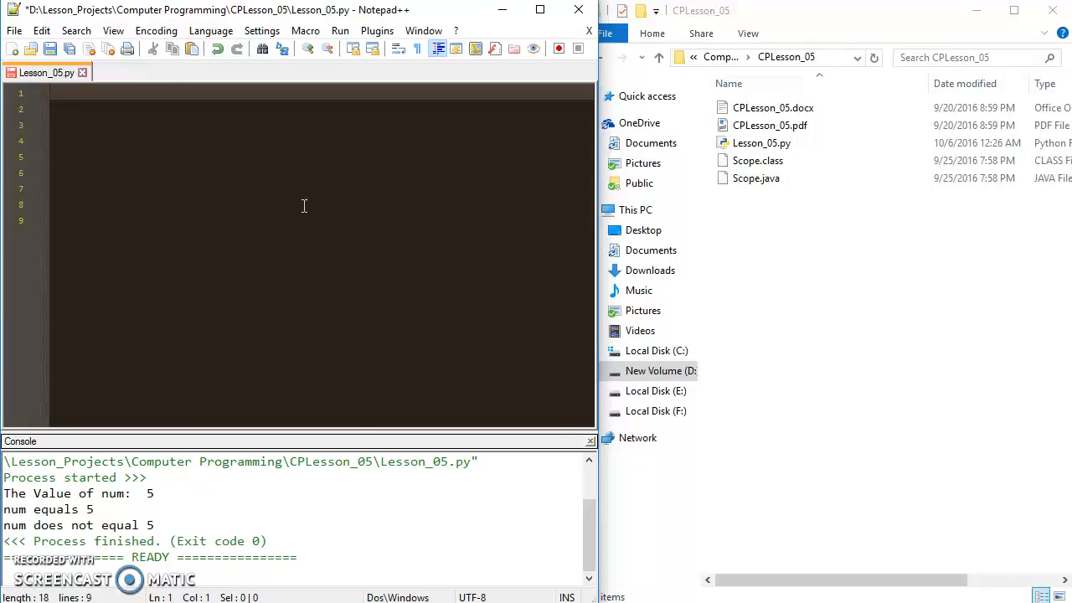
{"action": "type", "text": "n"}
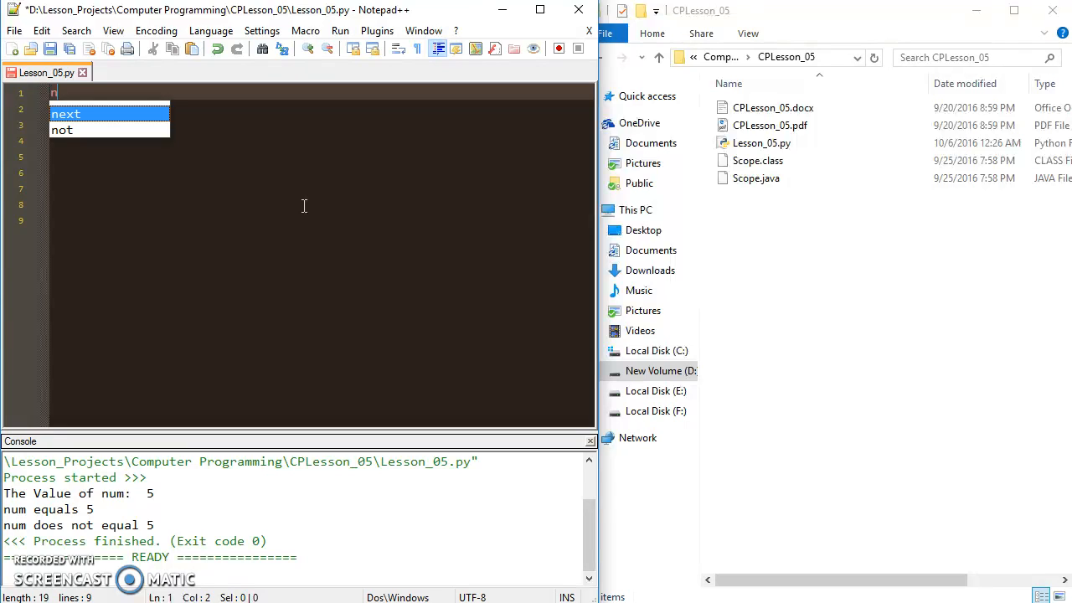
{"action": "type", "text": "um"}
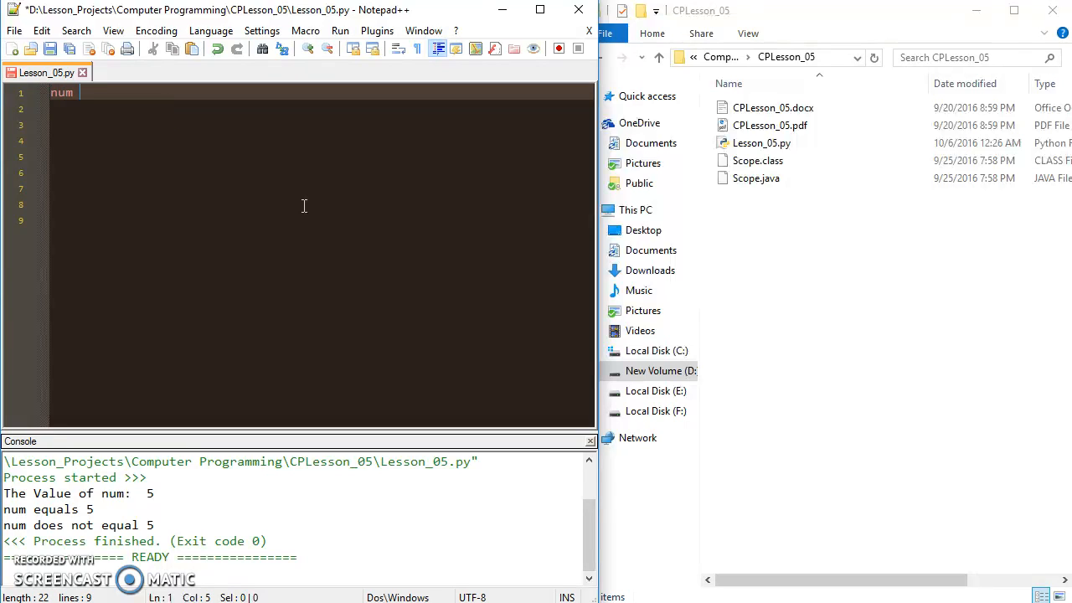
{"action": "type", "text": "="}
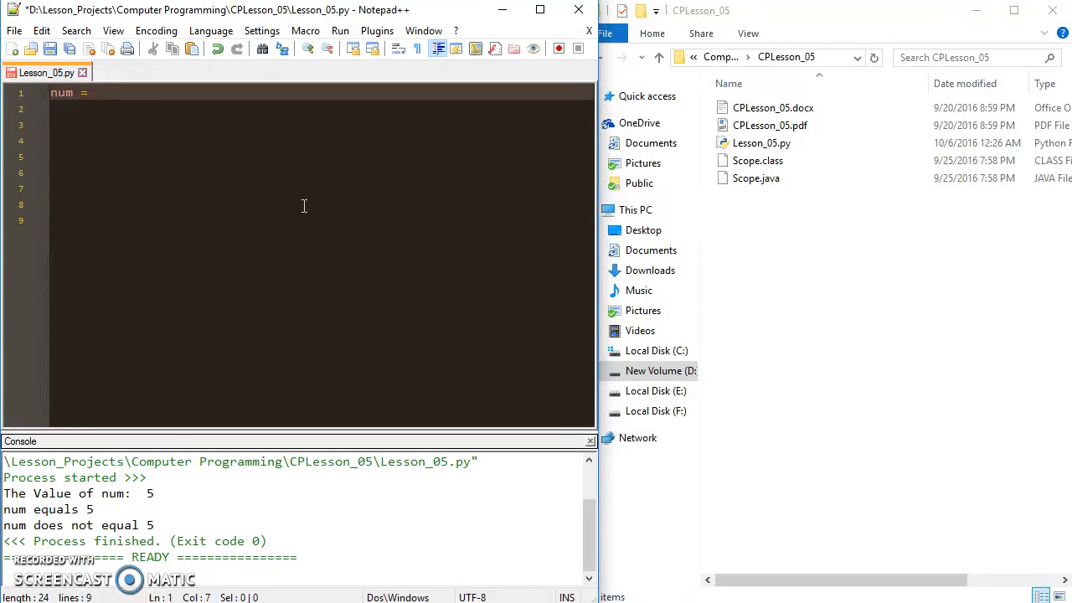
{"action": "type", "text": "8 %"}
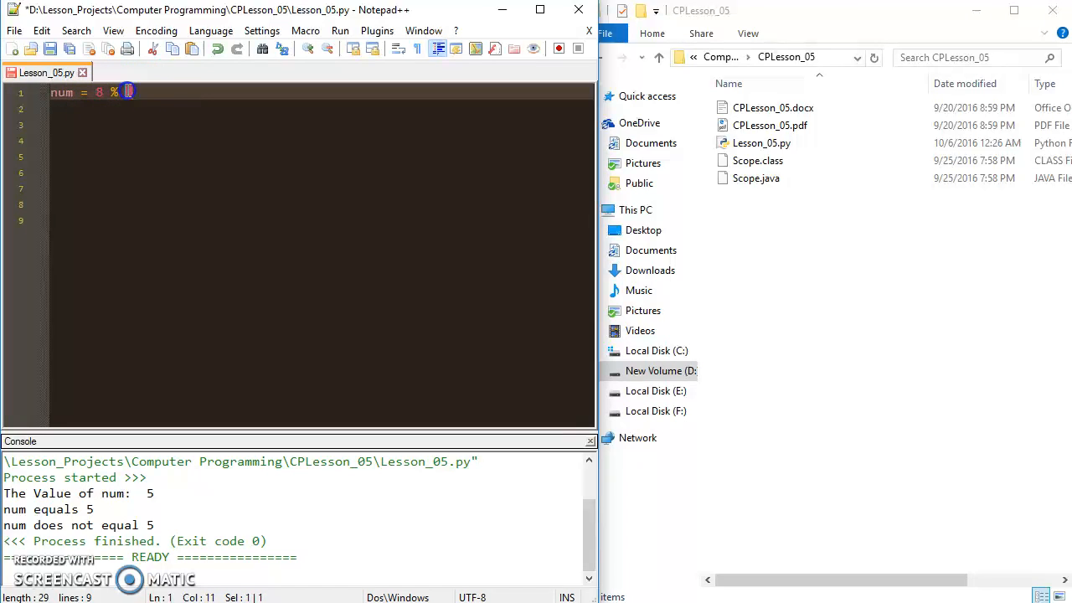
{"action": "type", "text": "6"}
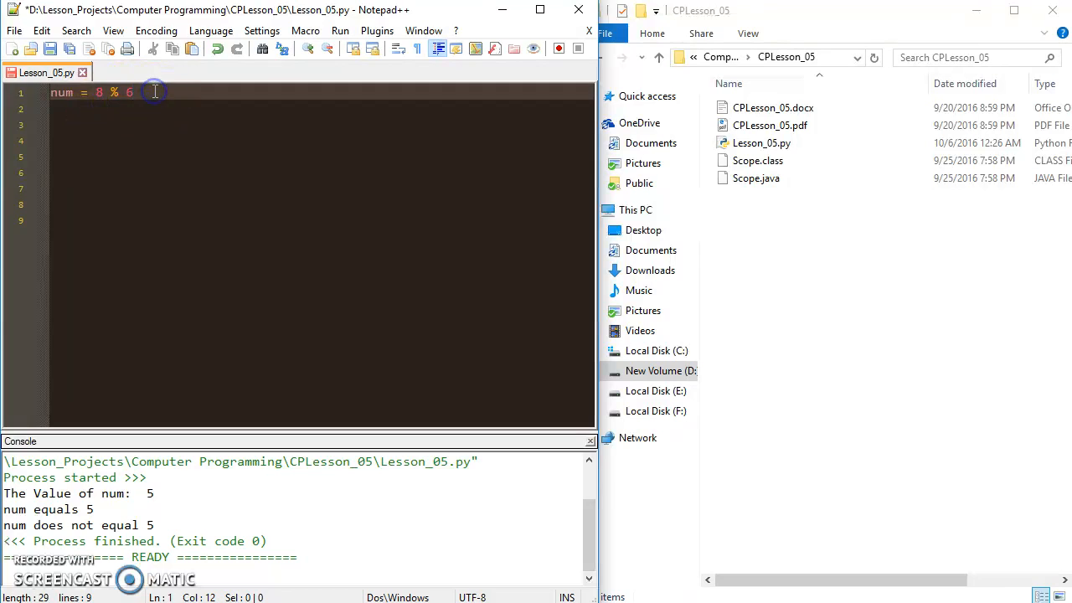
Add print(num) below, run the script to get 2, then clear the code.
{"action": "key", "text": "Enter"}
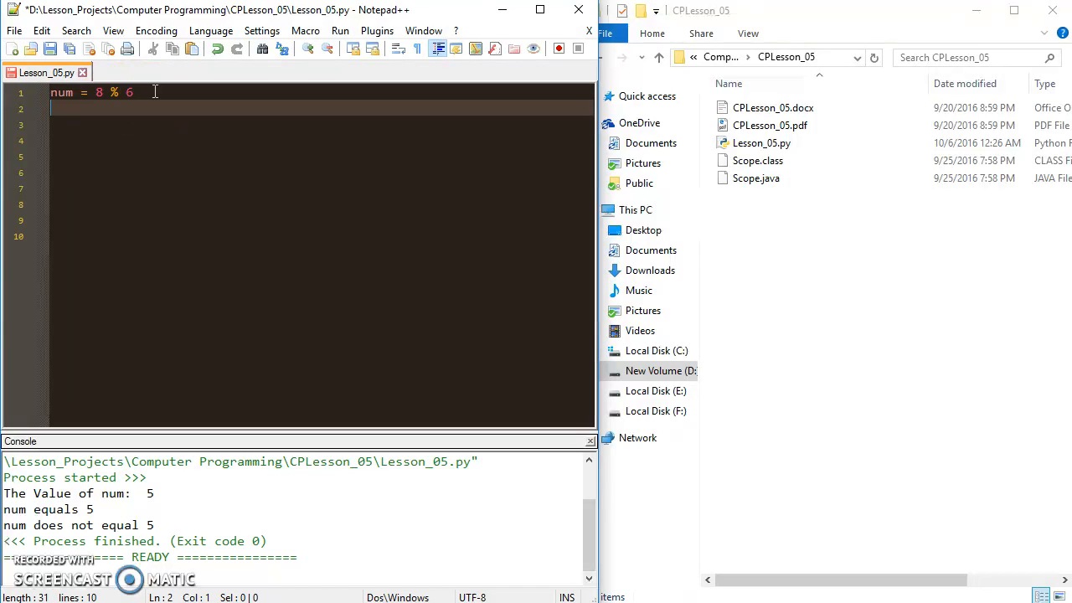
{"action": "type", "text": "print()"}
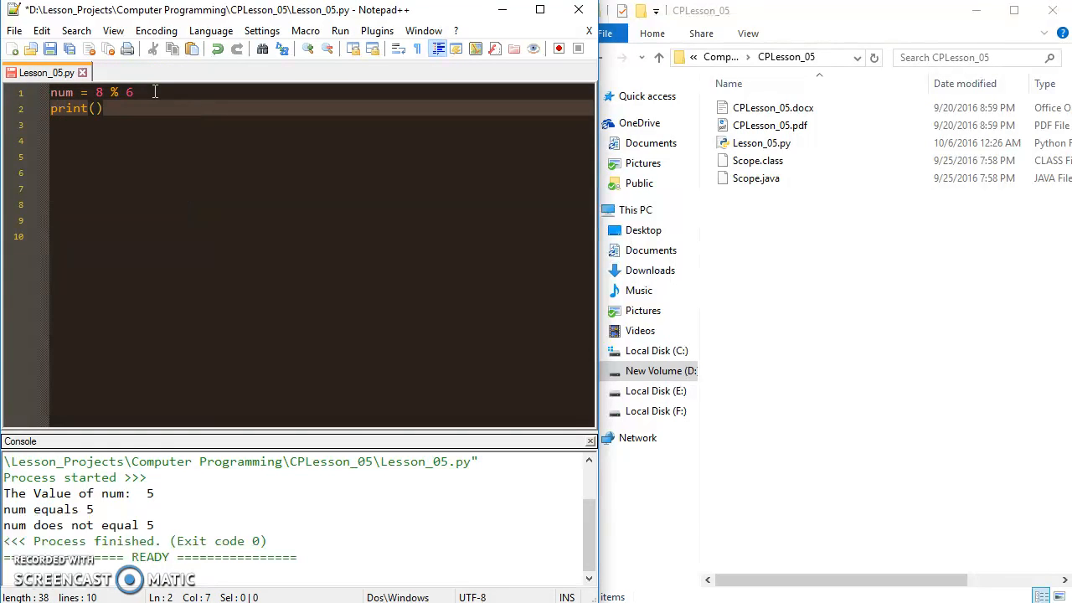
{"action": "type", "text": "num"}
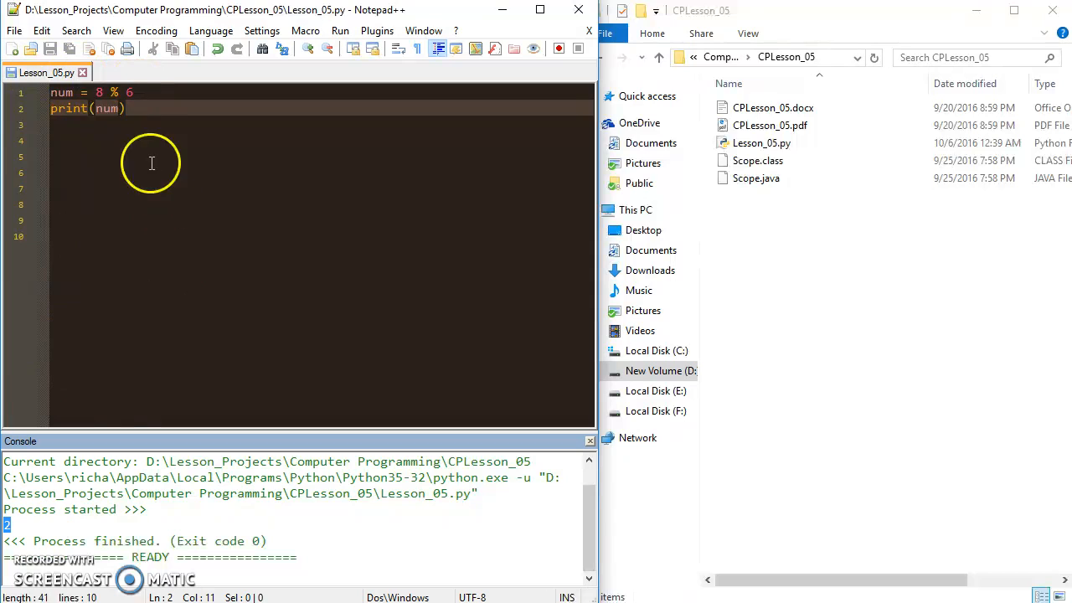
{"action": "key", "text": "ctrl+a"}
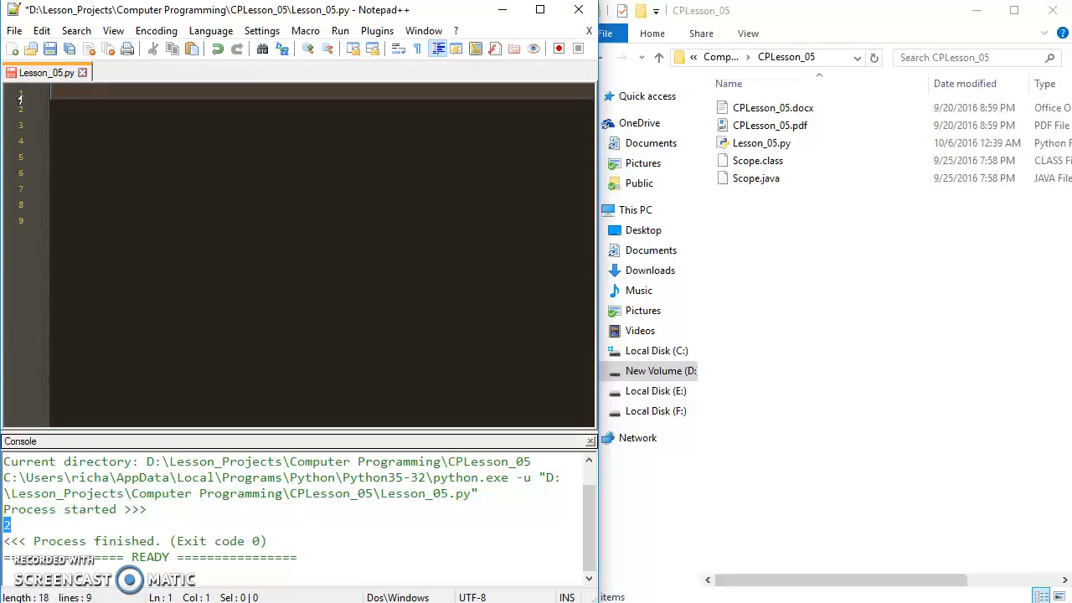
Write one = int(input("Please enter a number: ")) on line 1, leaving a blank line below.
{"action": "type", "text": "one"}
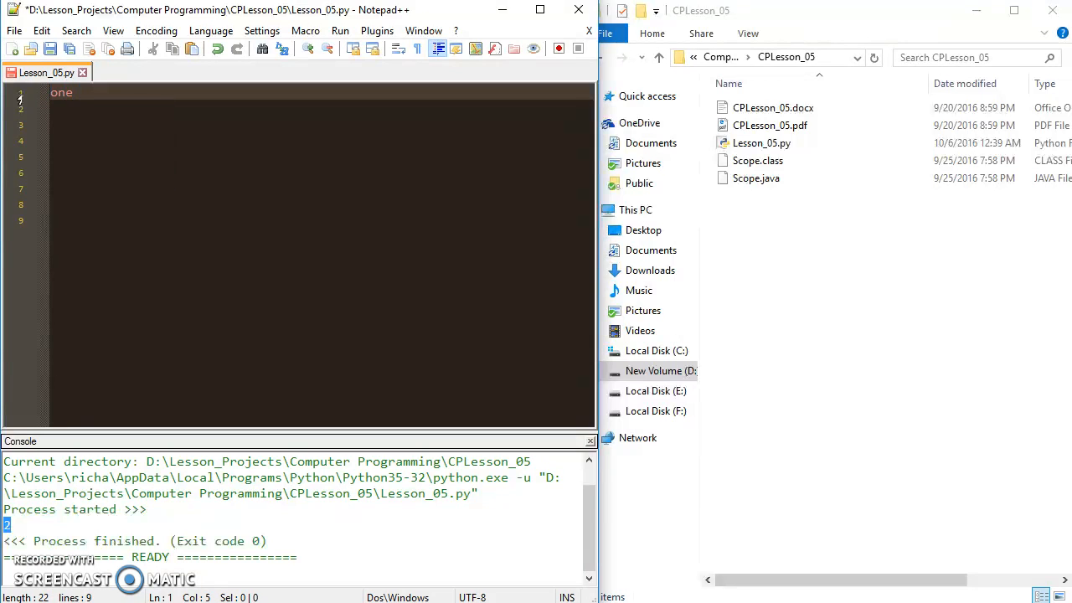
{"action": "type", "text": "="}
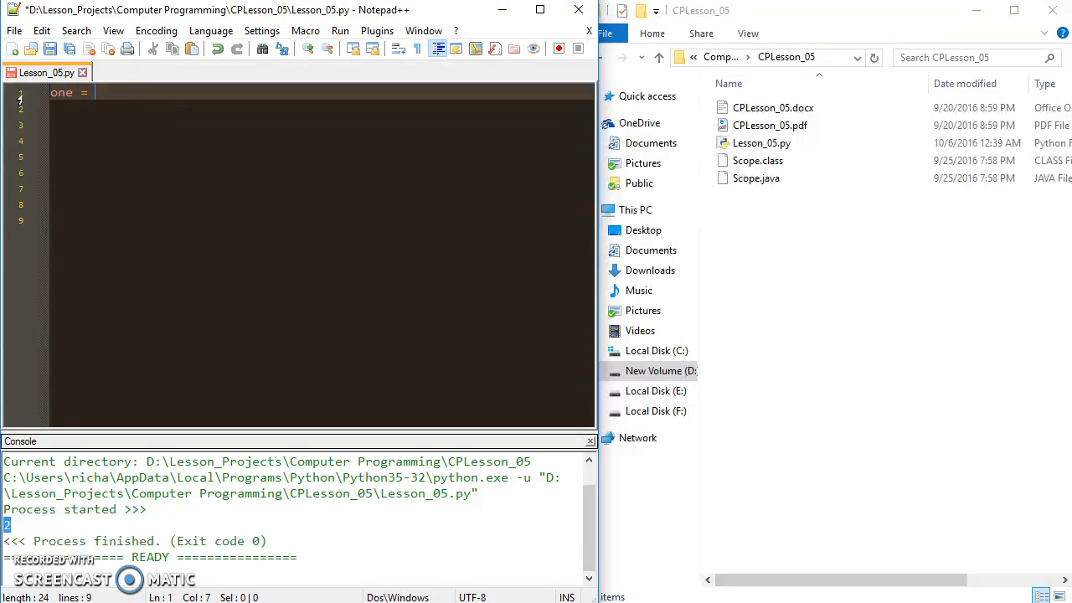
{"action": "type", "text": "in"}
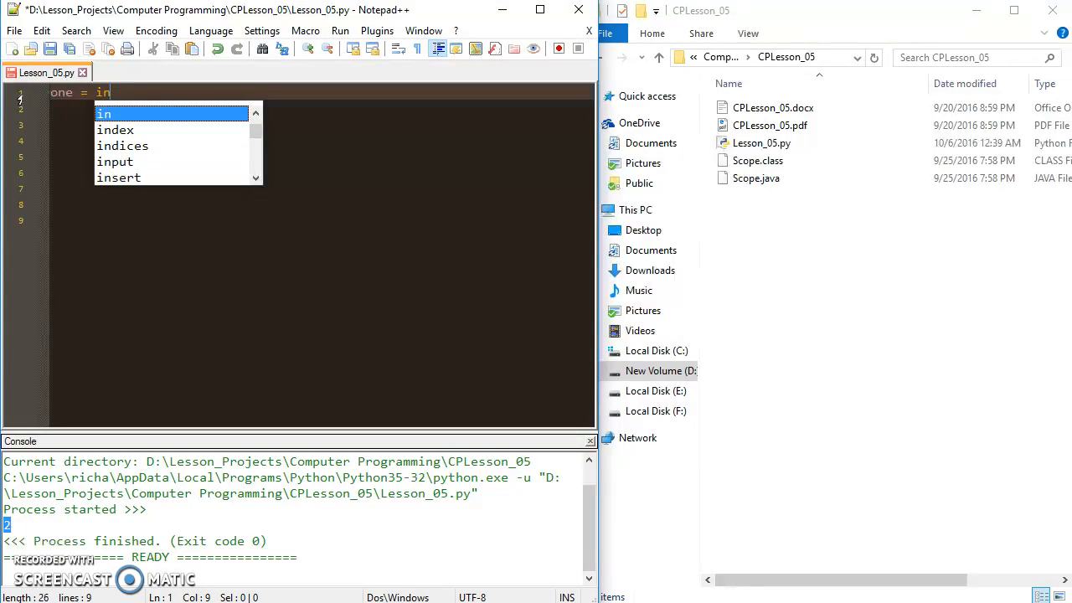
{"action": "type", "text": "t"}
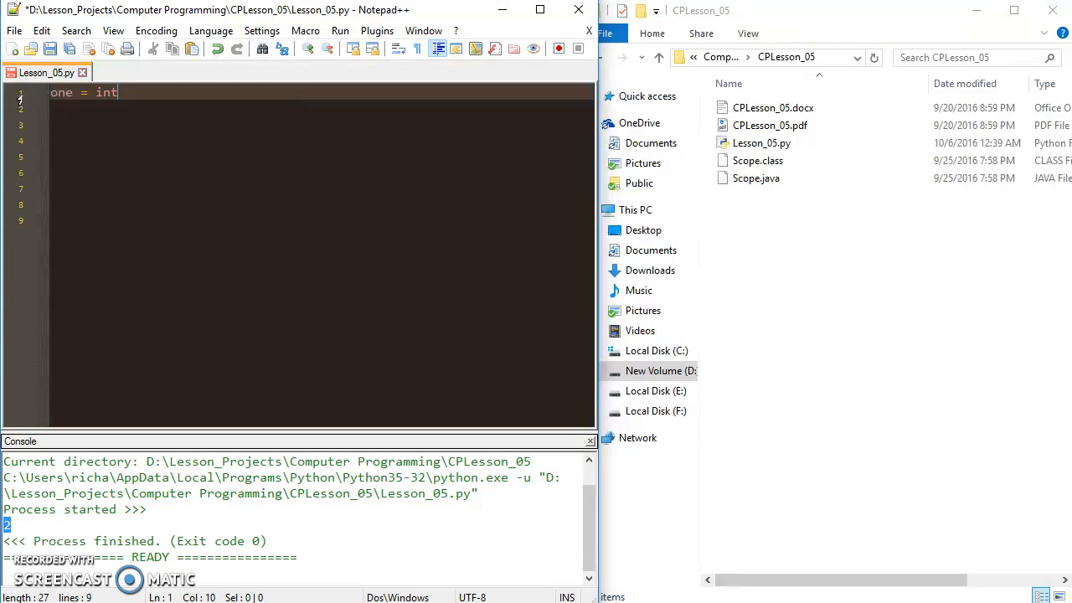
{"action": "type", "text": "(input(\"Please enter a number:"}
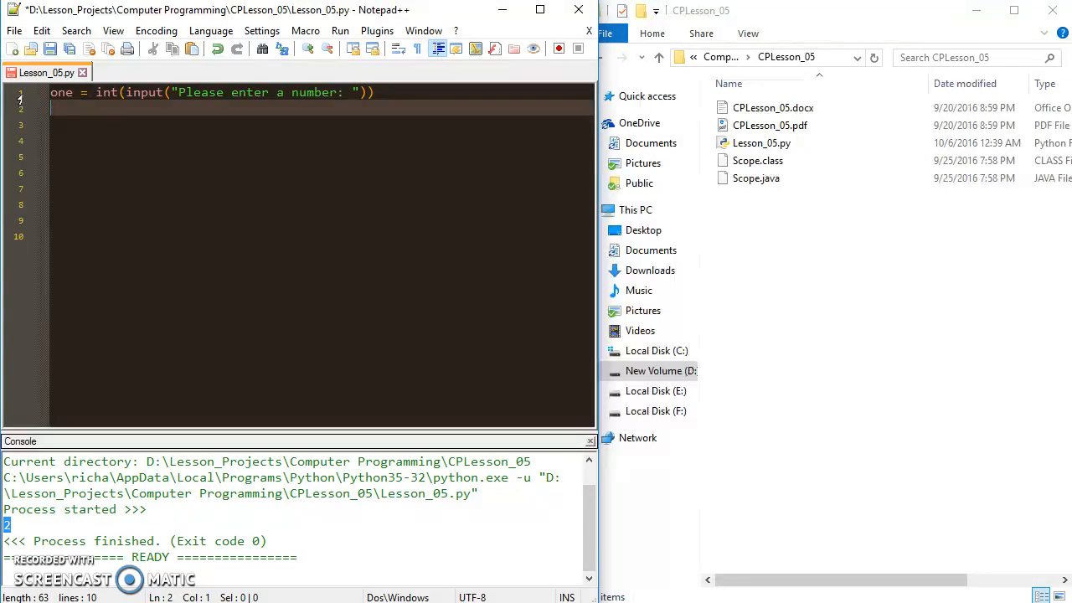
{"action": "type", "text": "two"}
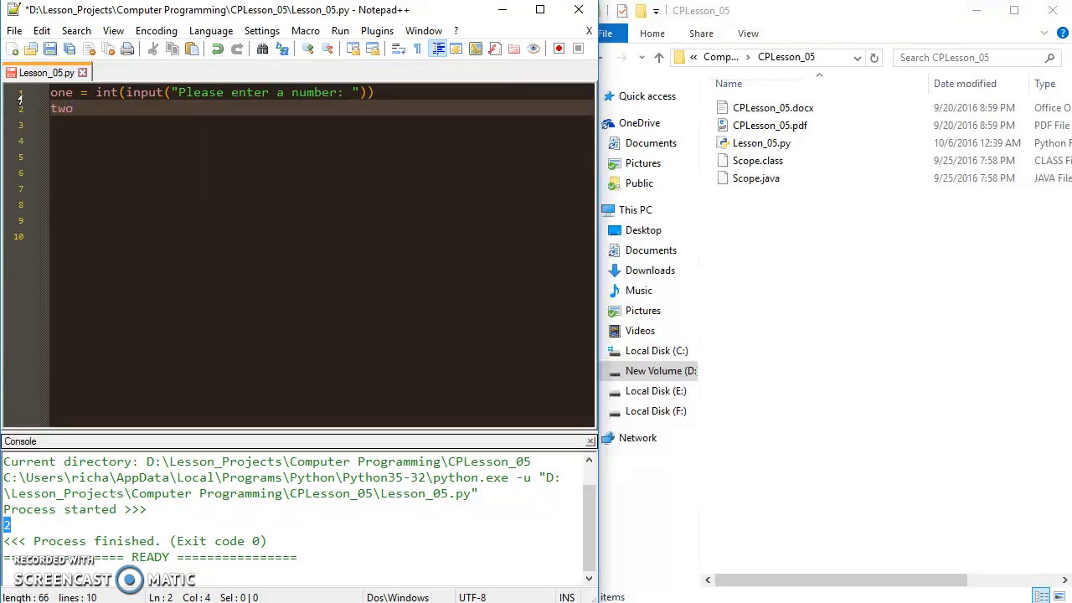
{"action": "type", "text": "="}
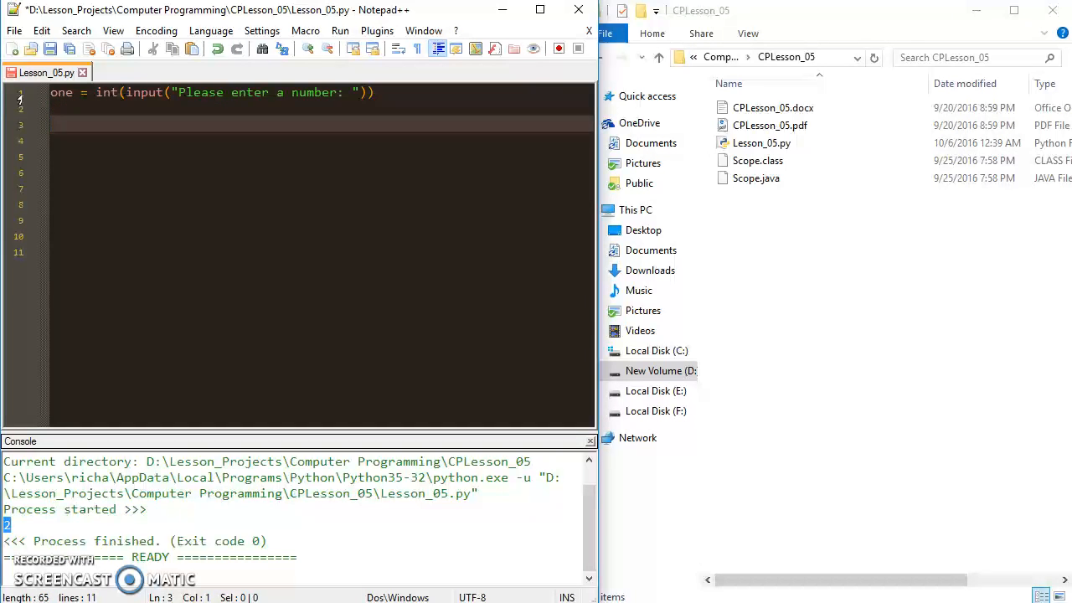
Add the condition if one % 2 == 0: with an indented body line.
{"action": "type", "text": "if"}
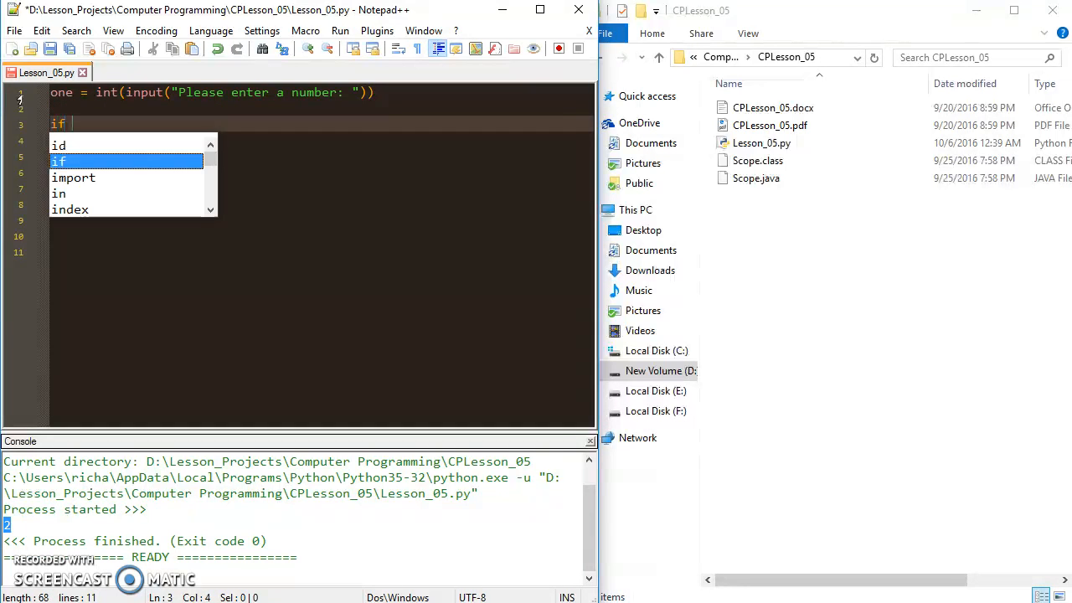
{"action": "key", "text": "Escape"}
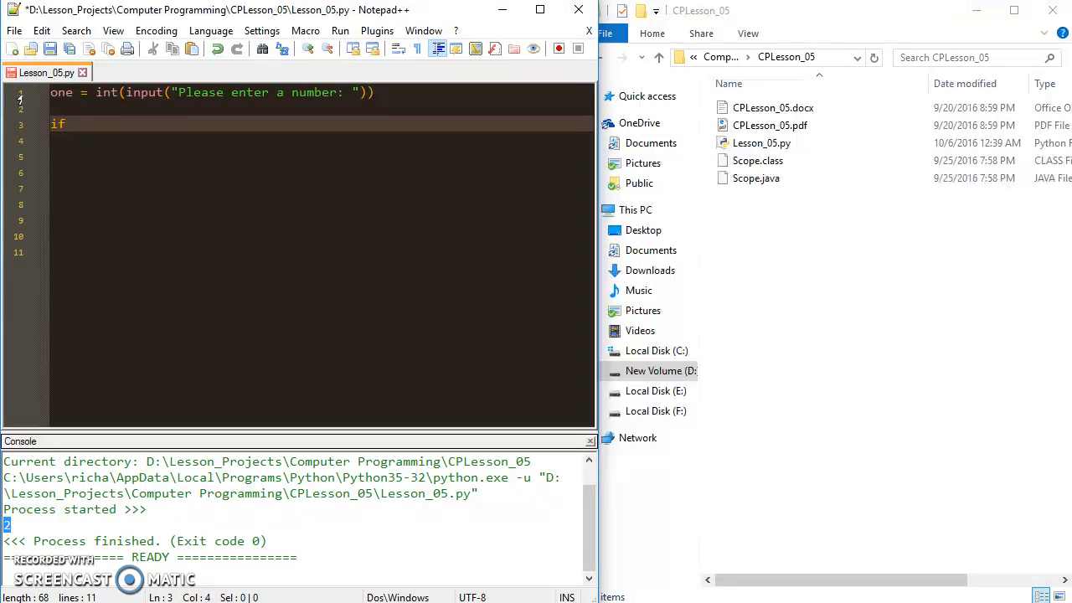
{"action": "type", "text": "on3w"}
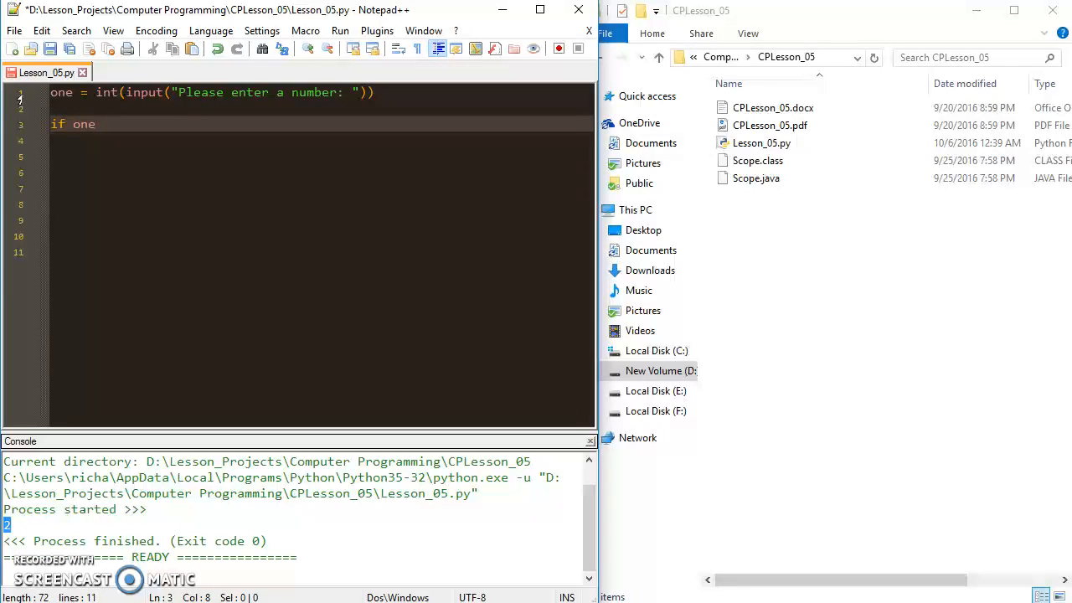
{"action": "type", "text": "% 2"}
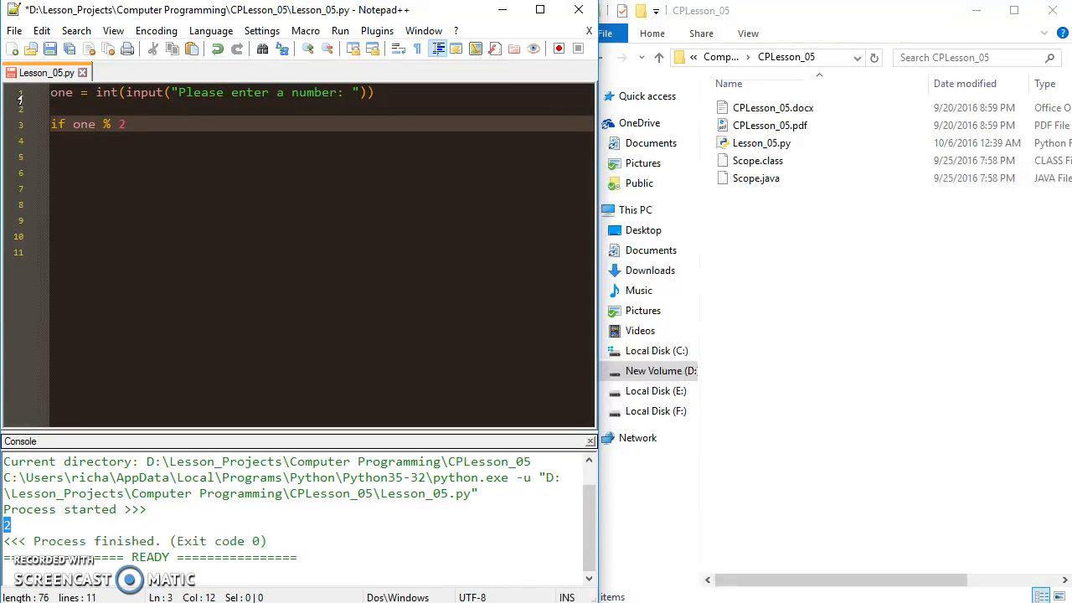
{"action": "type", "text": "=="}
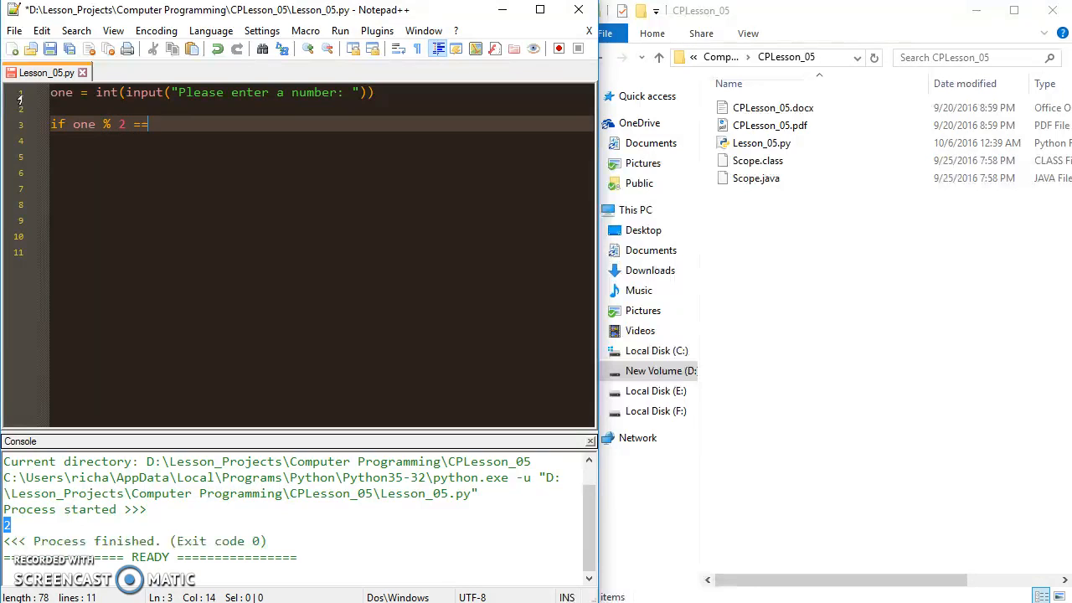
{"action": "type", "text": "0:"}
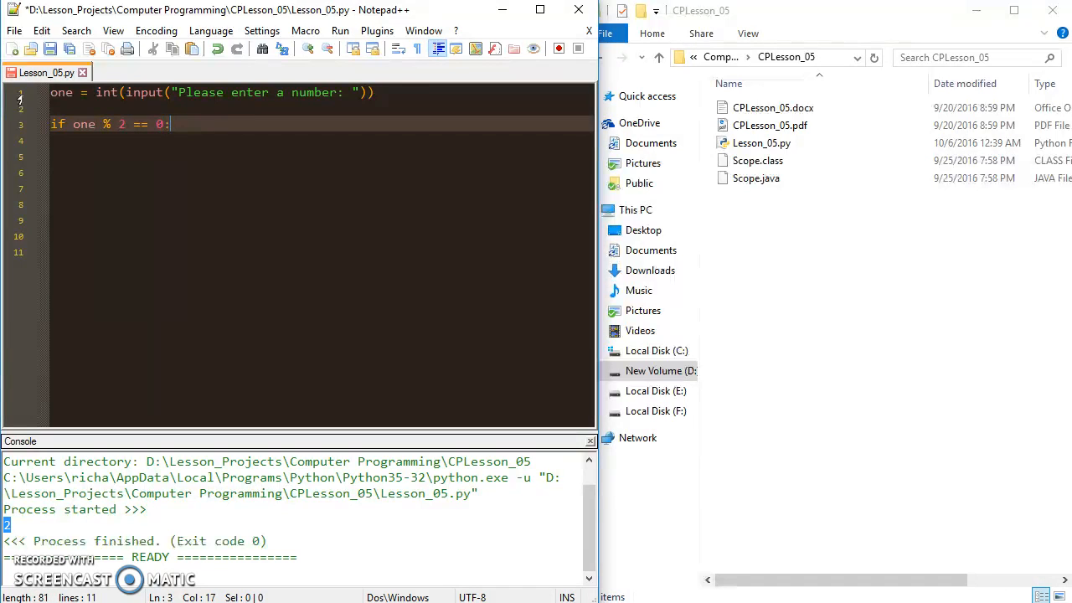
{"action": "key", "text": "enter"}
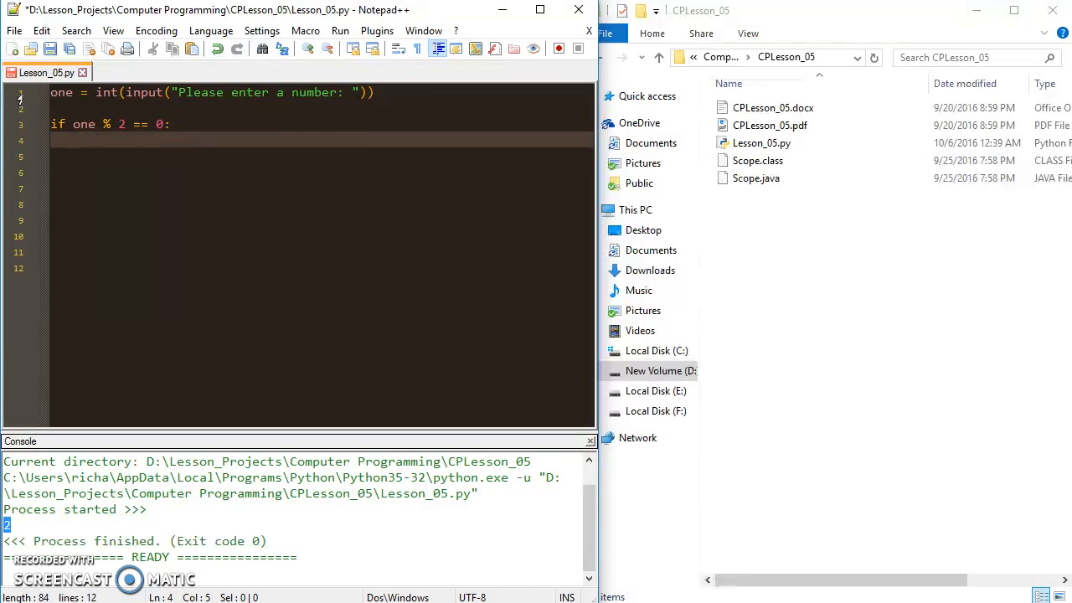
Inside the if, print the number followed by " is even!".
{"action": "type", "text": "print9"}
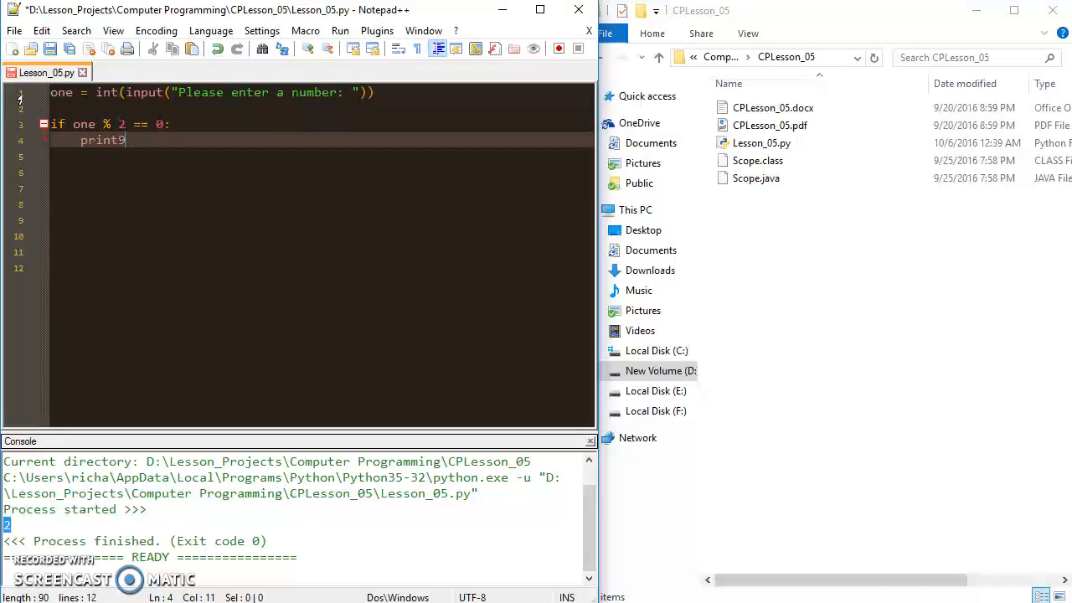
{"action": "type", "text": "()"}
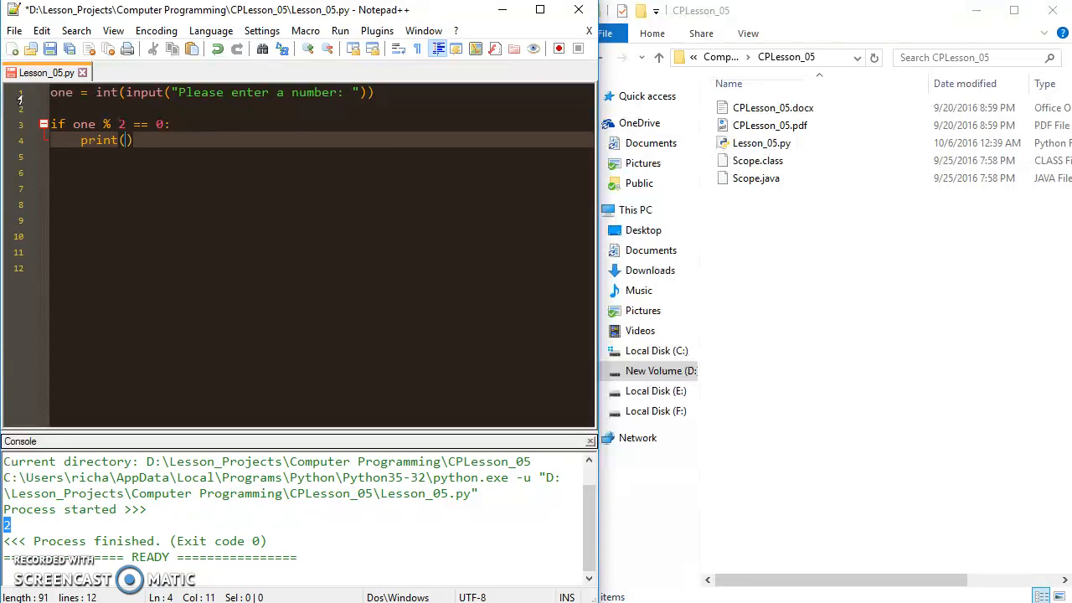
{"action": "type", "text": "one,"}
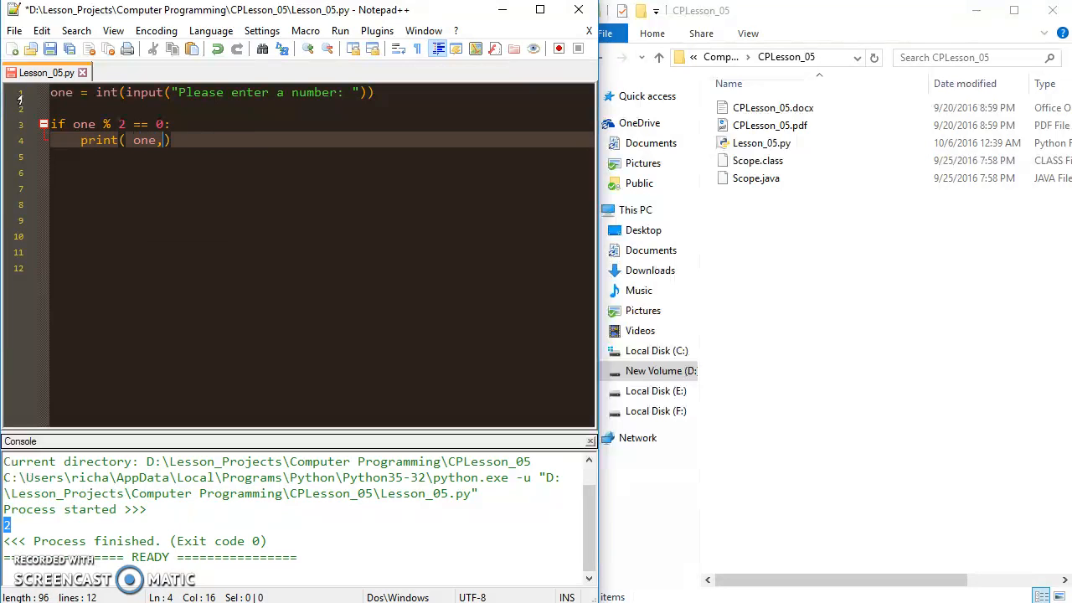
{"action": "type", "text": "\"is"}
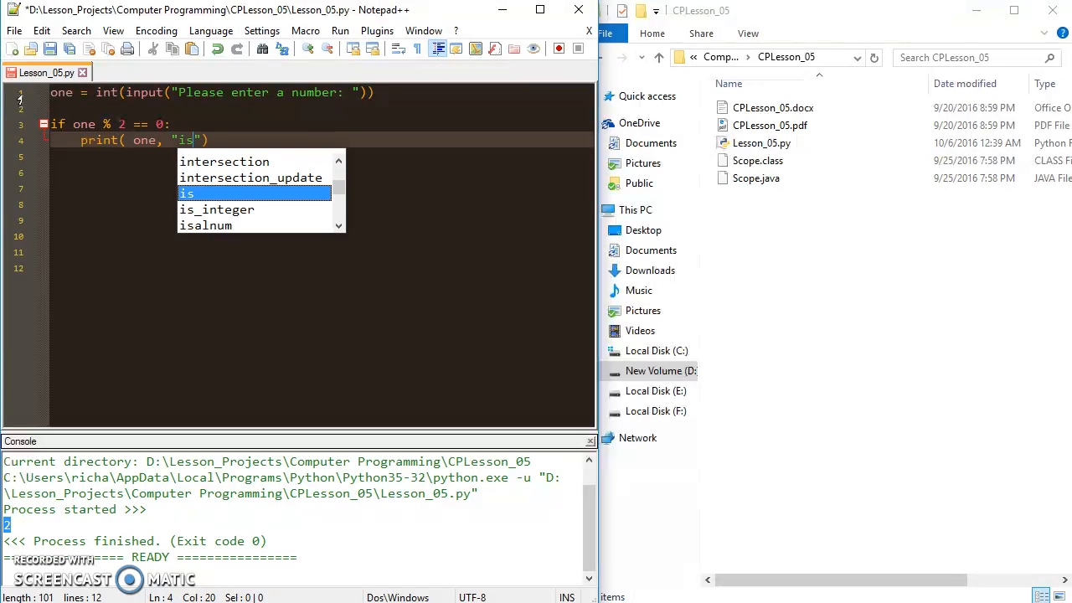
{"action": "type", "text": "is even"}
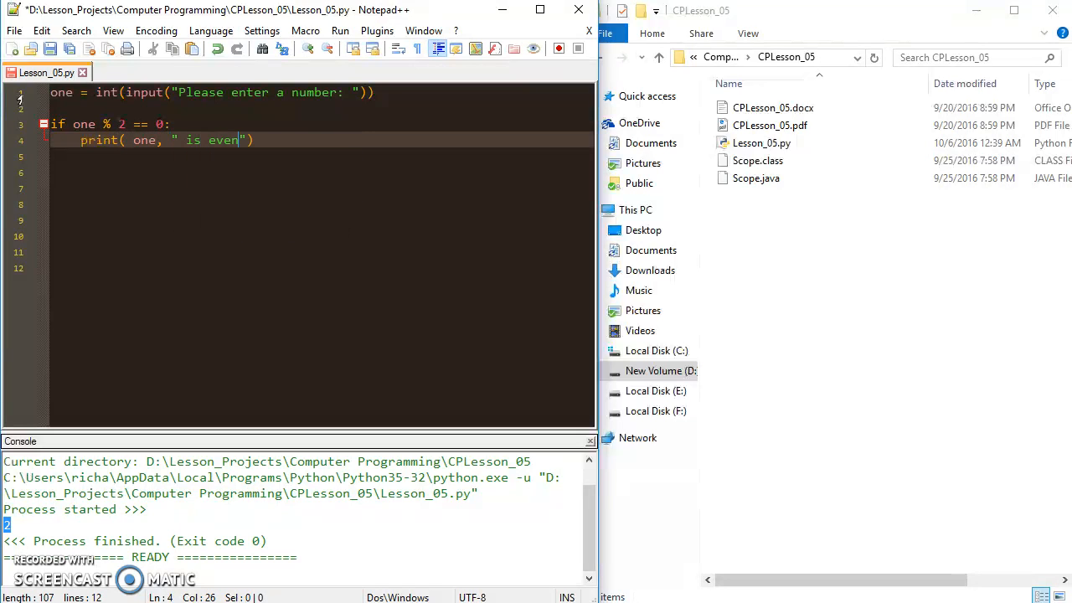
{"action": "type", "text": "!"}
{"action": "left_click", "coordinate": [293, 519]}
{"action": "type", "text": "8"}
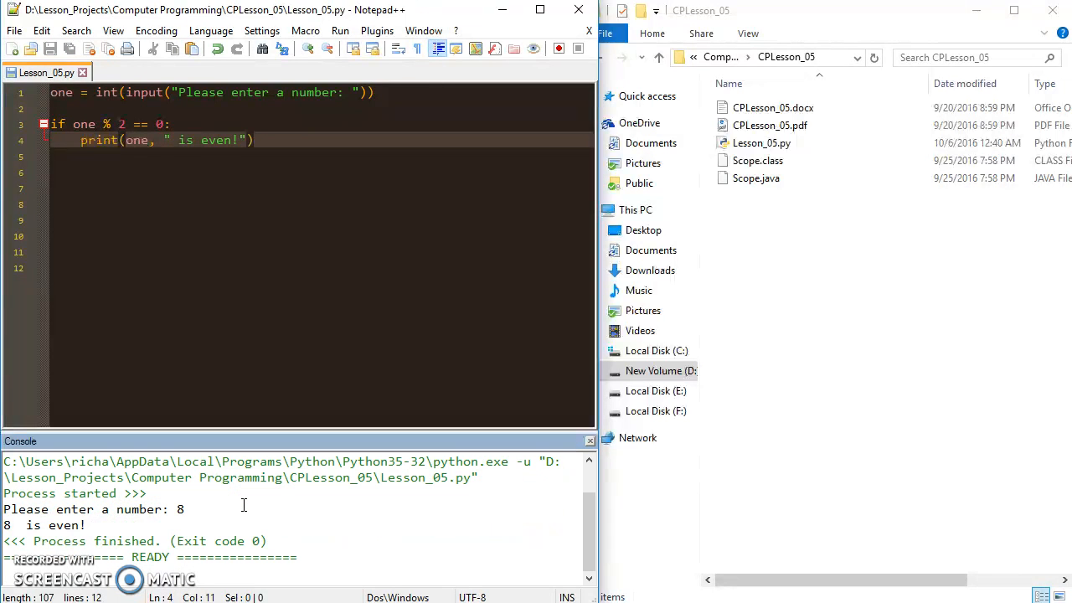
Run the script with the saved PythonRun command to test inputs 8 and 11.
{"action": "left_click", "coordinate": [340, 31]}
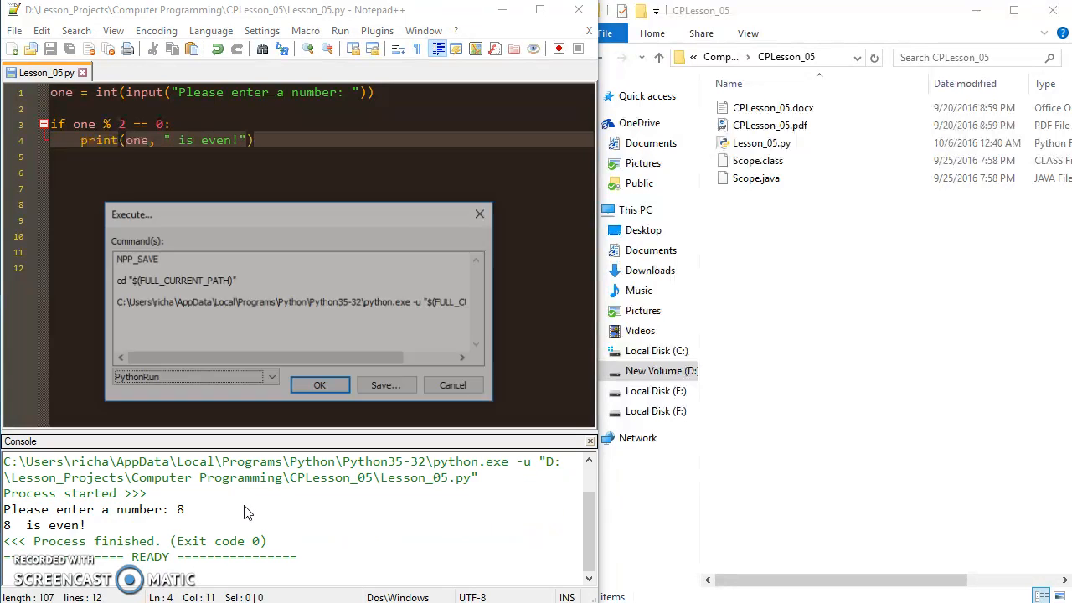
{"action": "left_click", "coordinate": [319, 384]}
{"action": "type", "text": "11"}
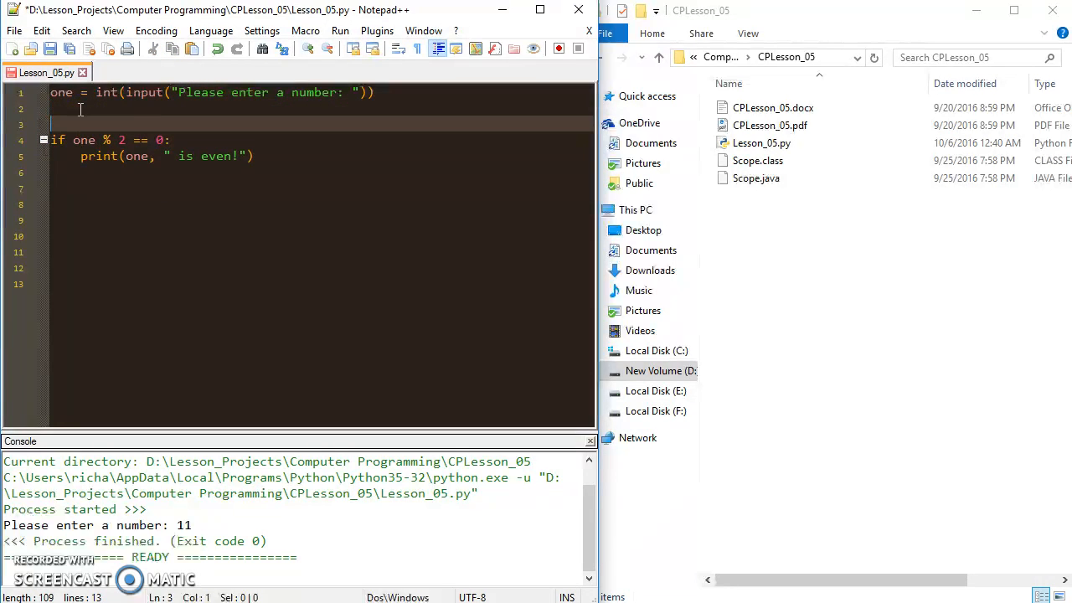
Store the check as even = one % 2 == 0 and branch with if even:.
{"action": "type", "text": "e"}
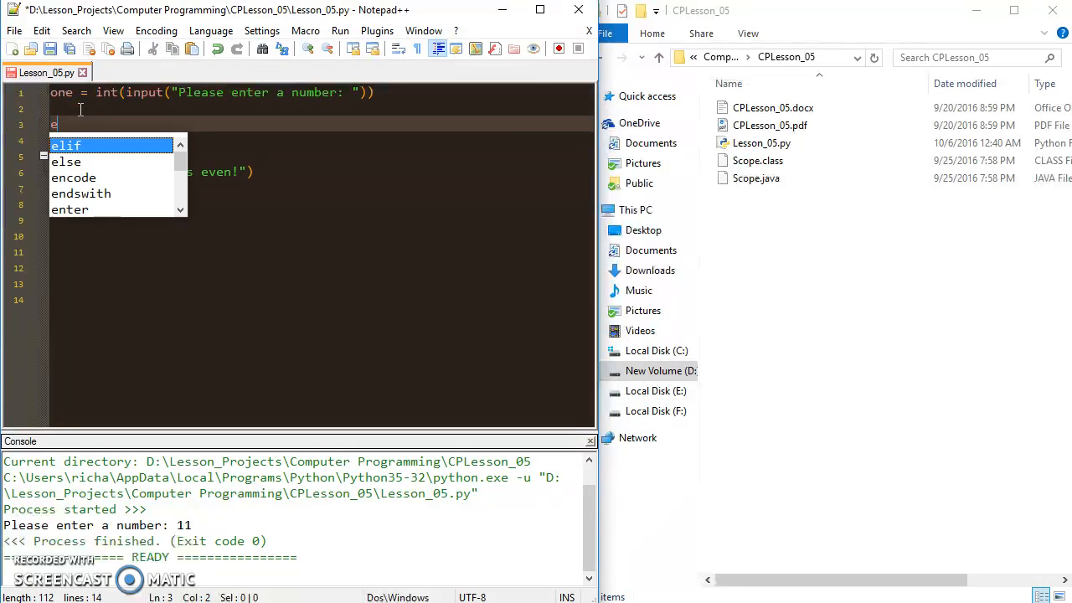
{"action": "type", "text": "ven = one % 2 == 0"}
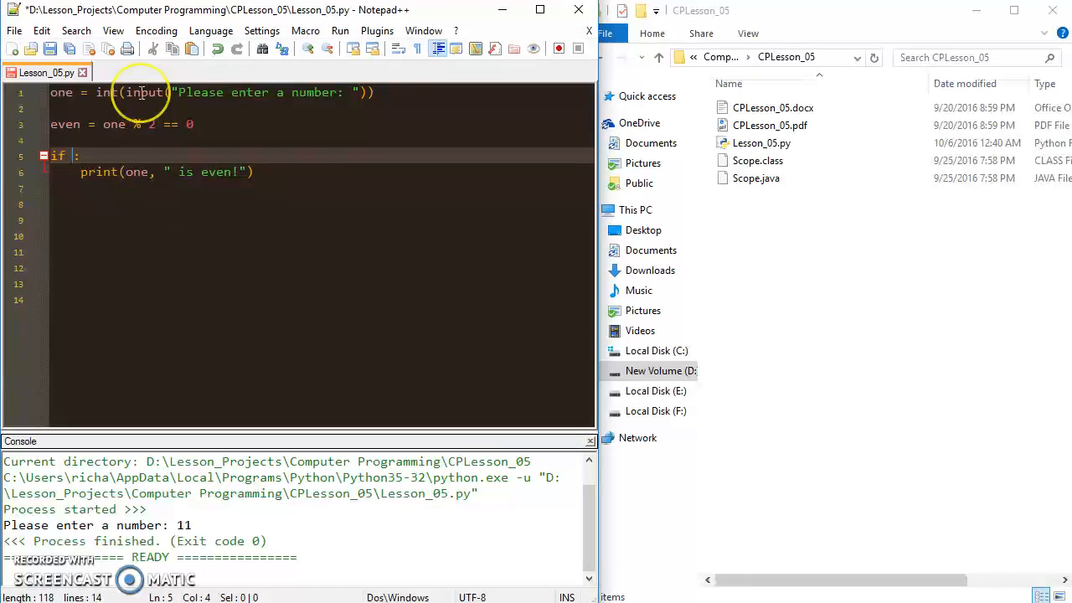
{"action": "type", "text": "even"}
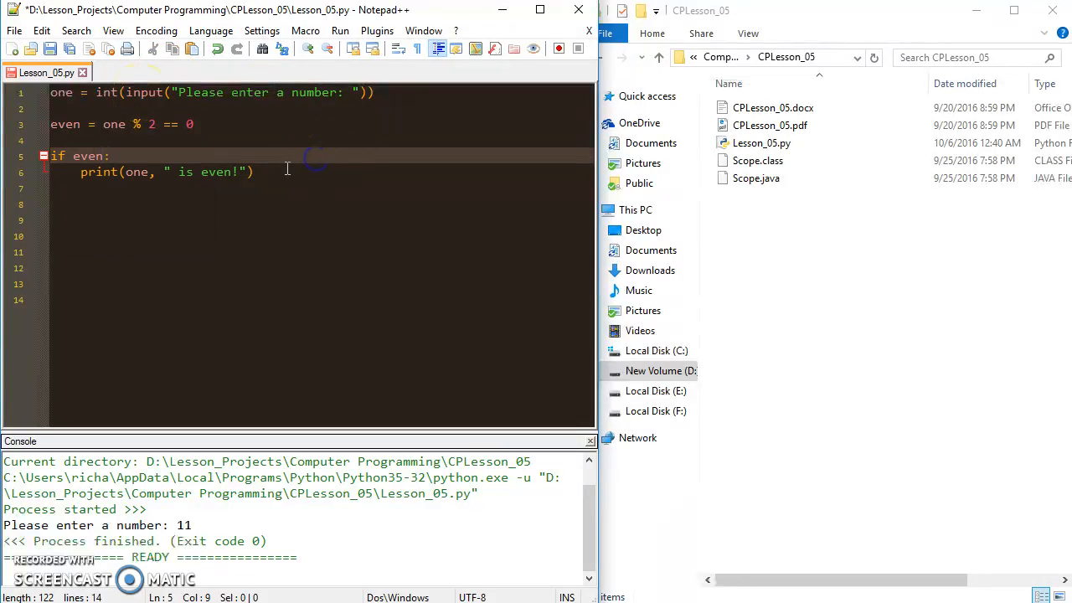
Copy the block into an if not even: branch printing " is odd!", then rerun.
{"action": "left_click_drag", "start_coordinate": [50, 156], "coordinate": [254, 172]}
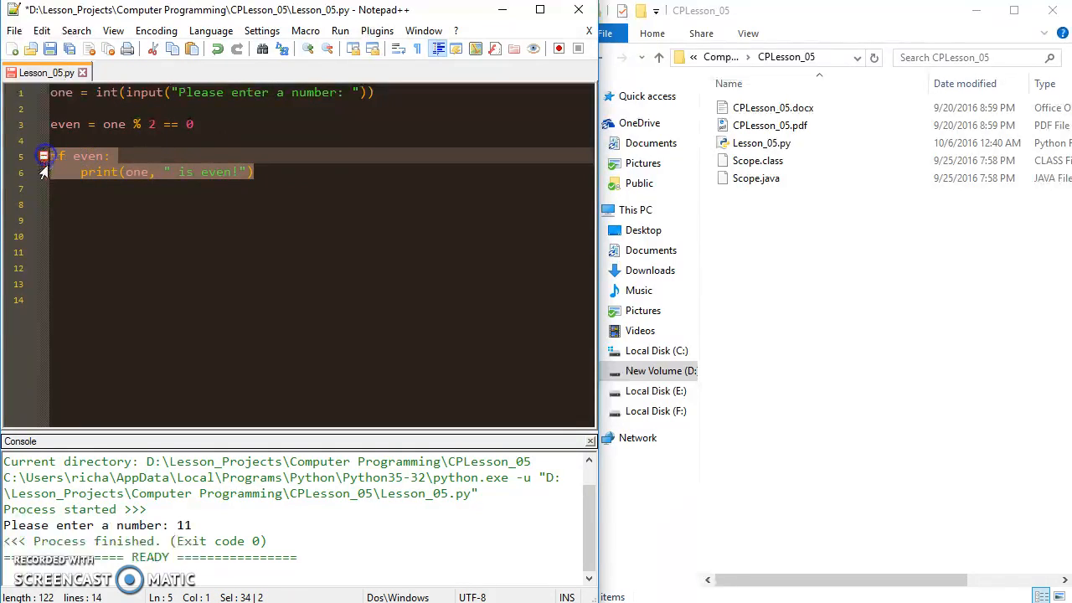
{"action": "left_click", "coordinate": [310, 188]}
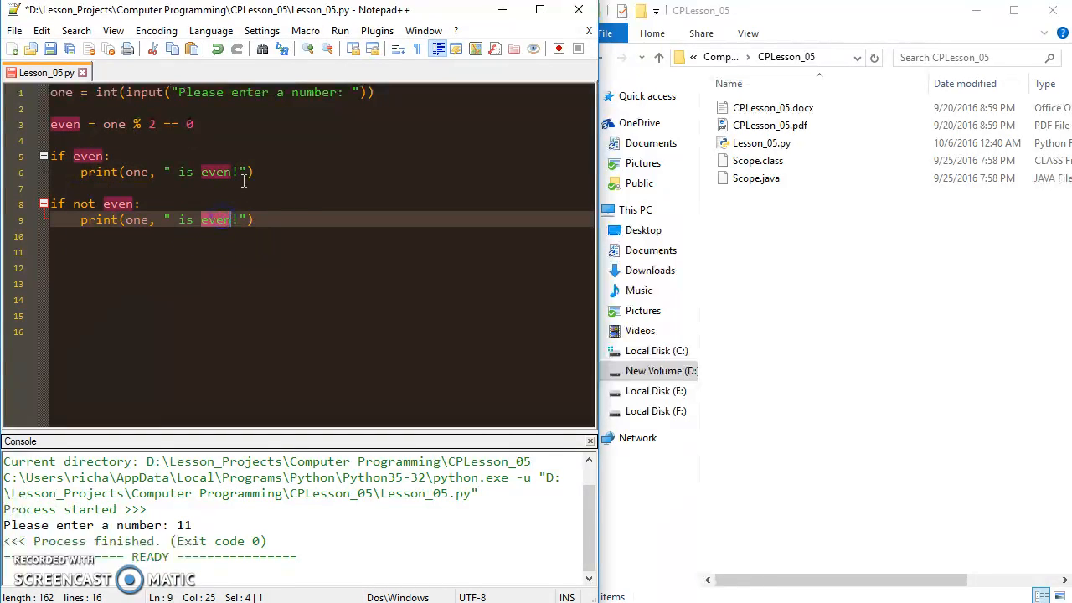
{"action": "type", "text": "odd"}
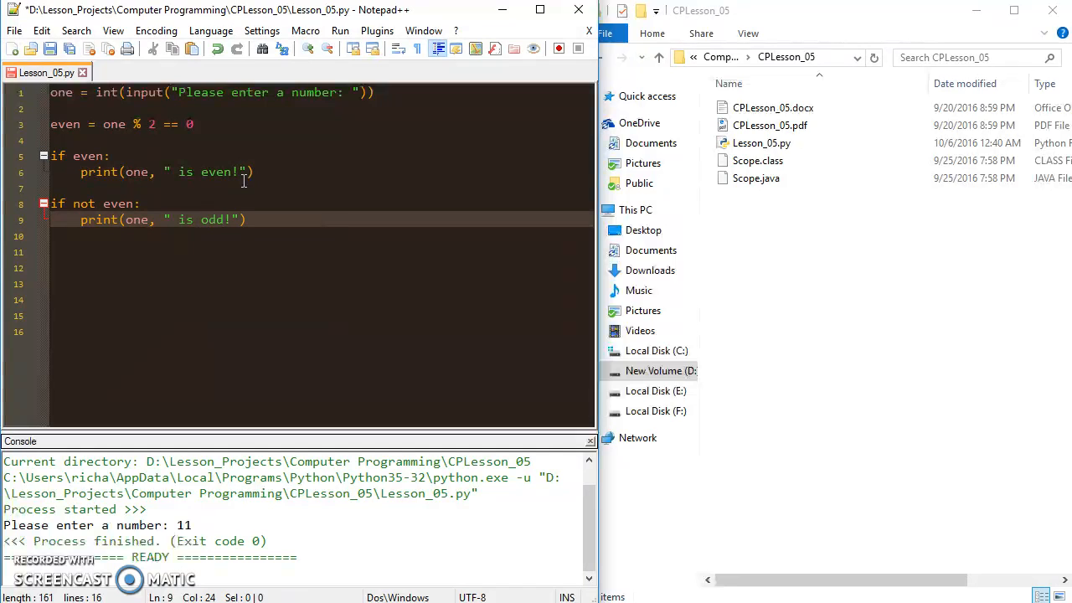
{"action": "left_click", "coordinate": [473, 236]}
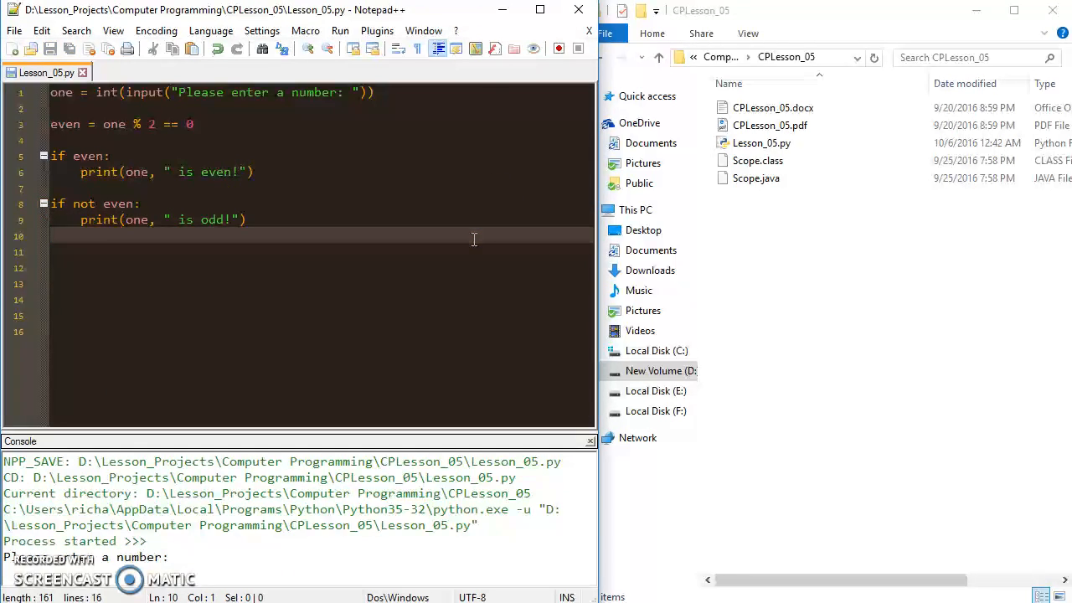
Enter 11 at the console prompt and mark the '11 is odd!' output line.
{"action": "left_click", "coordinate": [272, 553]}
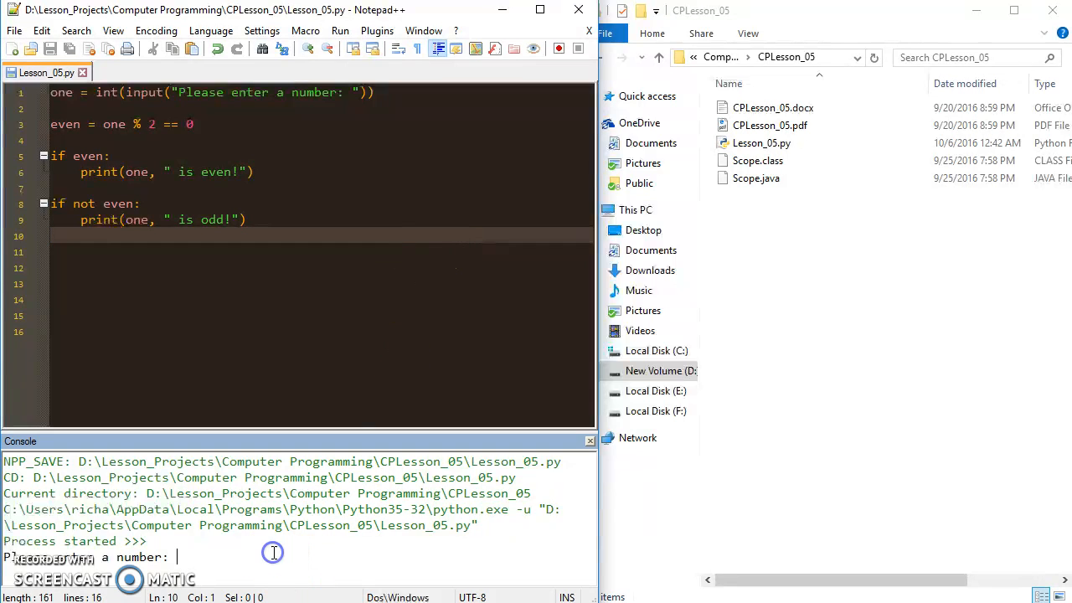
{"action": "type", "text": "8"}
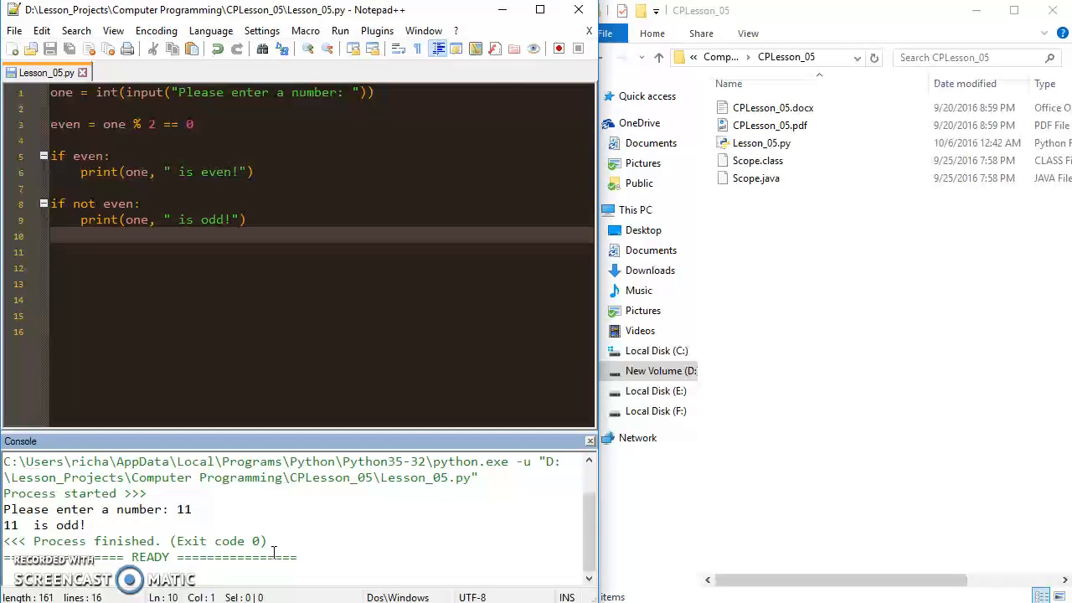
{"action": "double_click", "coordinate": [45, 525]}
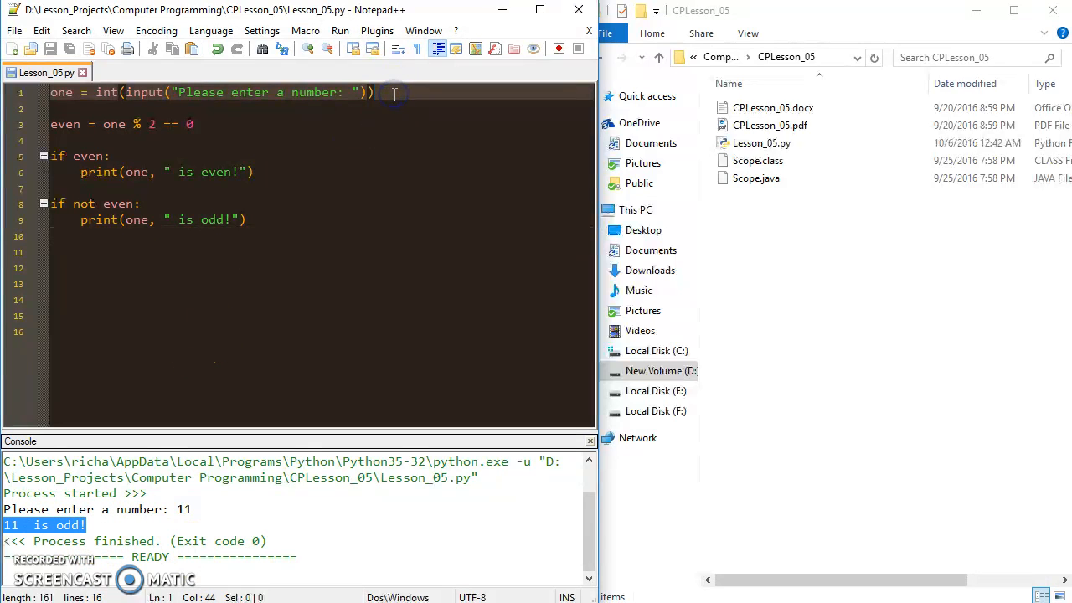
Insert line 2: two = int(input("Please enter a 2nd number: ")).
{"action": "type", "text": "two = int(input"}
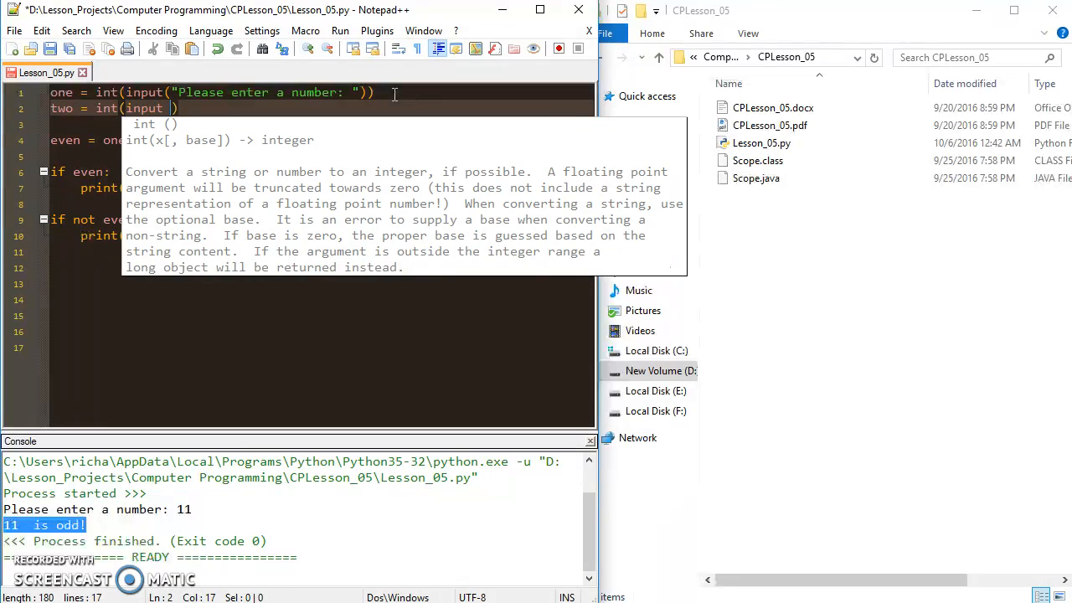
{"action": "type", "text": "Please enter a\""}
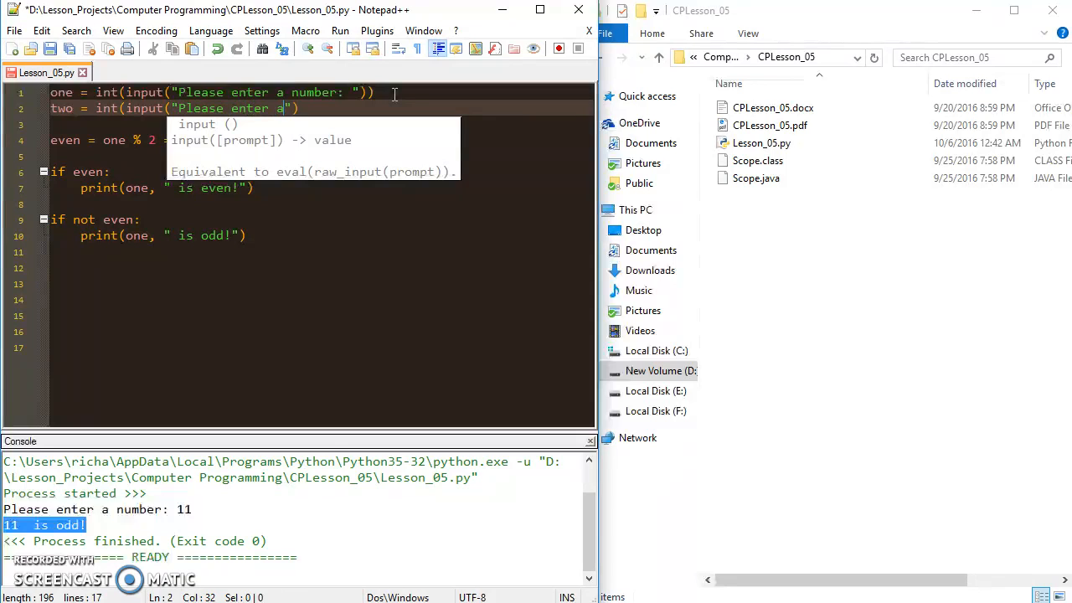
{"action": "type", "text": "second"}
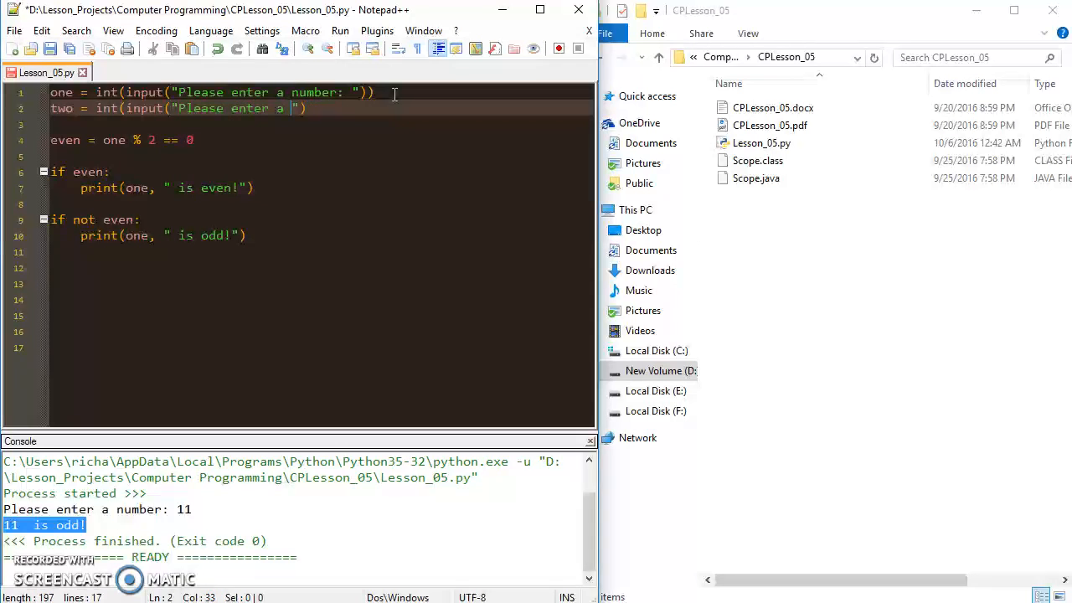
{"action": "type", "text": "2nd number:"}
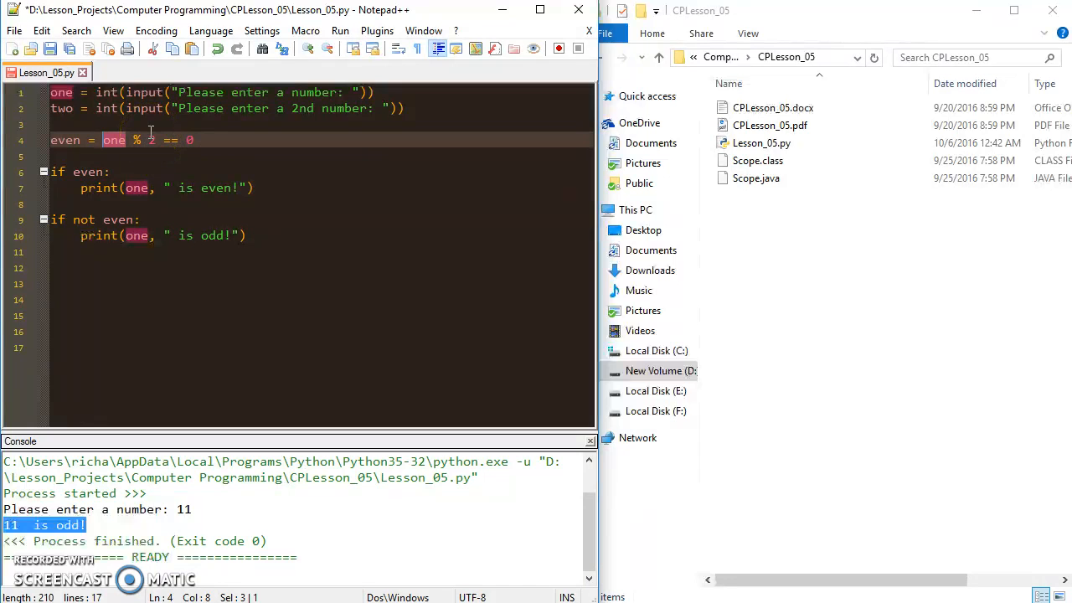
Change the even check to (one + two) % 2 == 0.
{"action": "type", "text": "("}
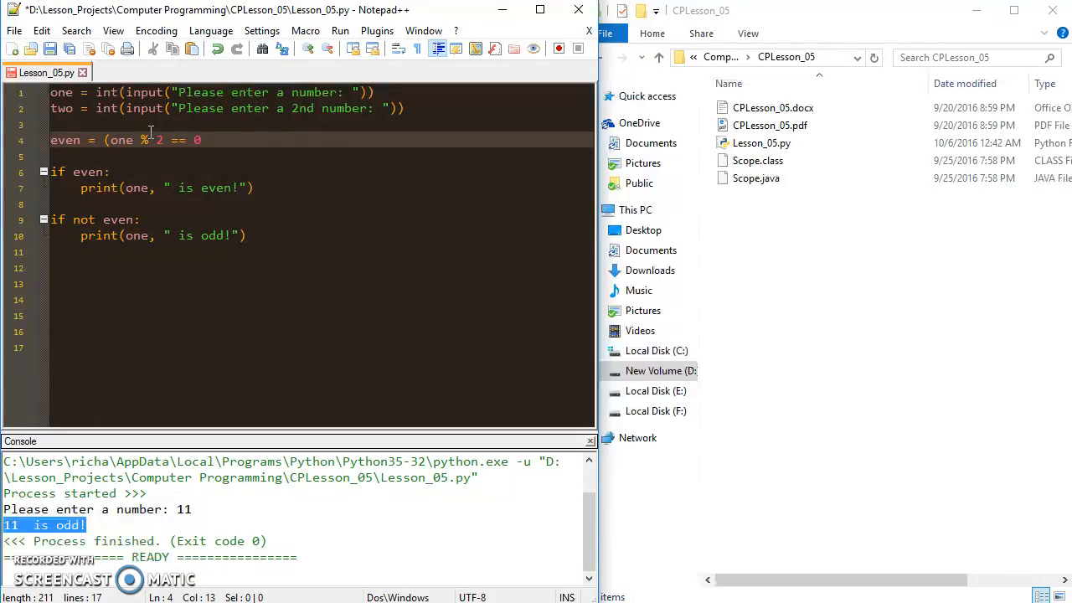
{"action": "type", "text": "+"}
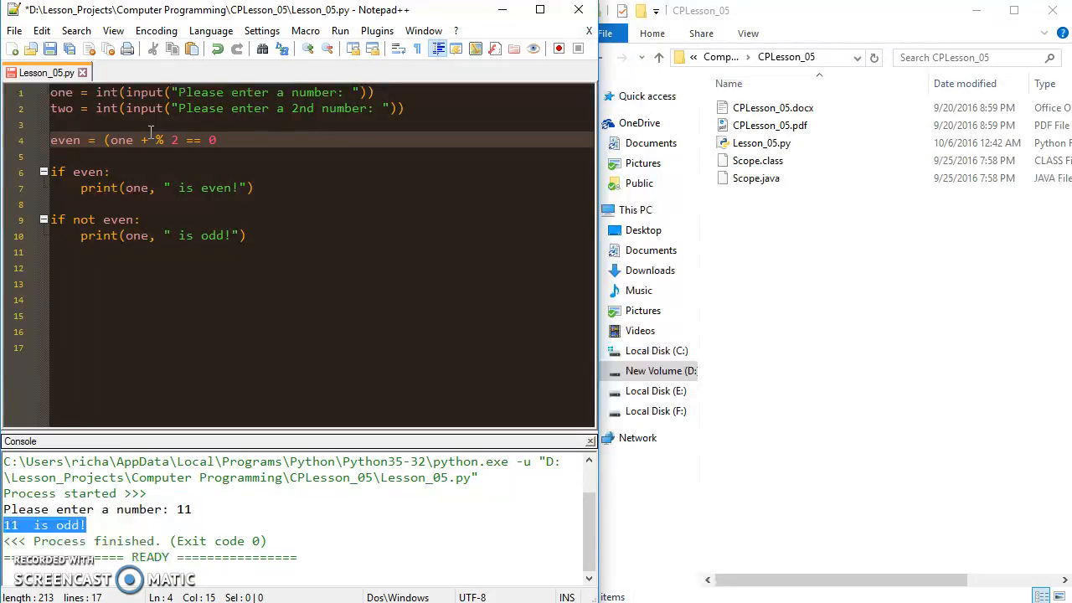
{"action": "type", "text": "two"}
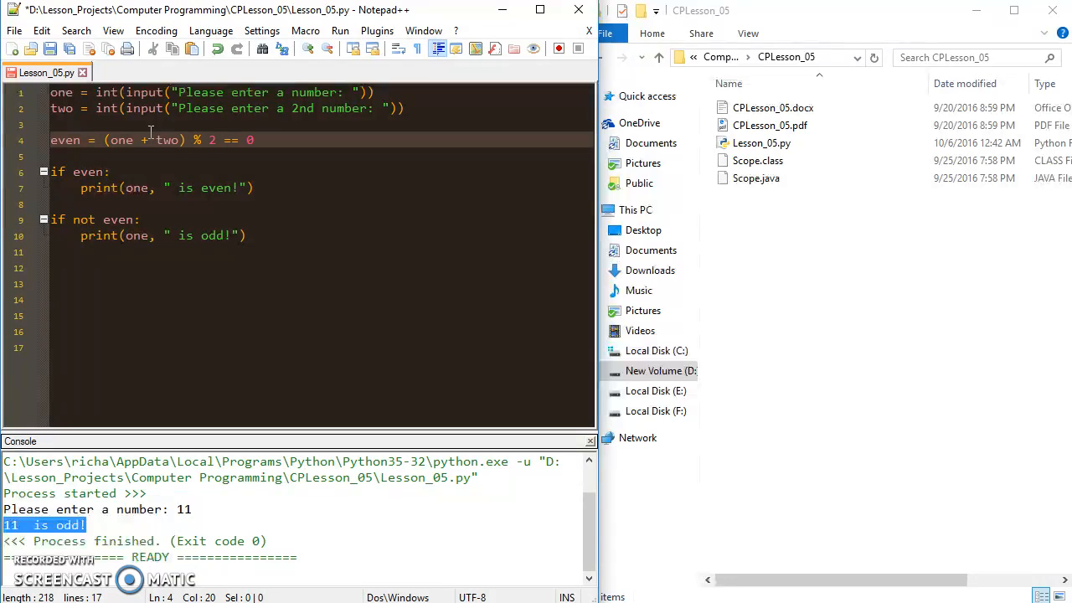
{"action": "left_click", "coordinate": [258, 140]}
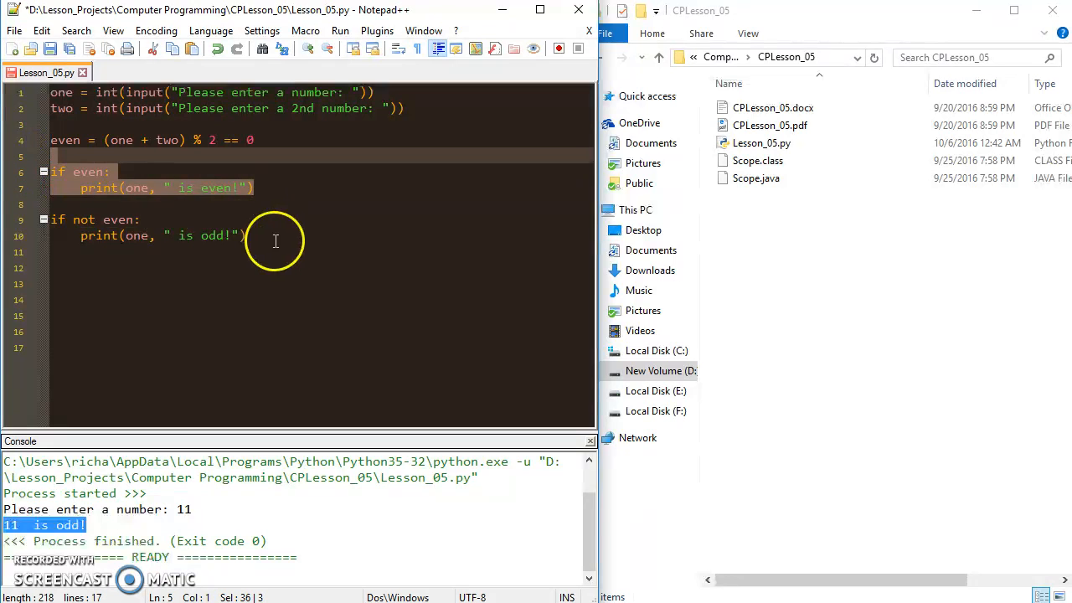
{"action": "left_click", "coordinate": [255, 139]}
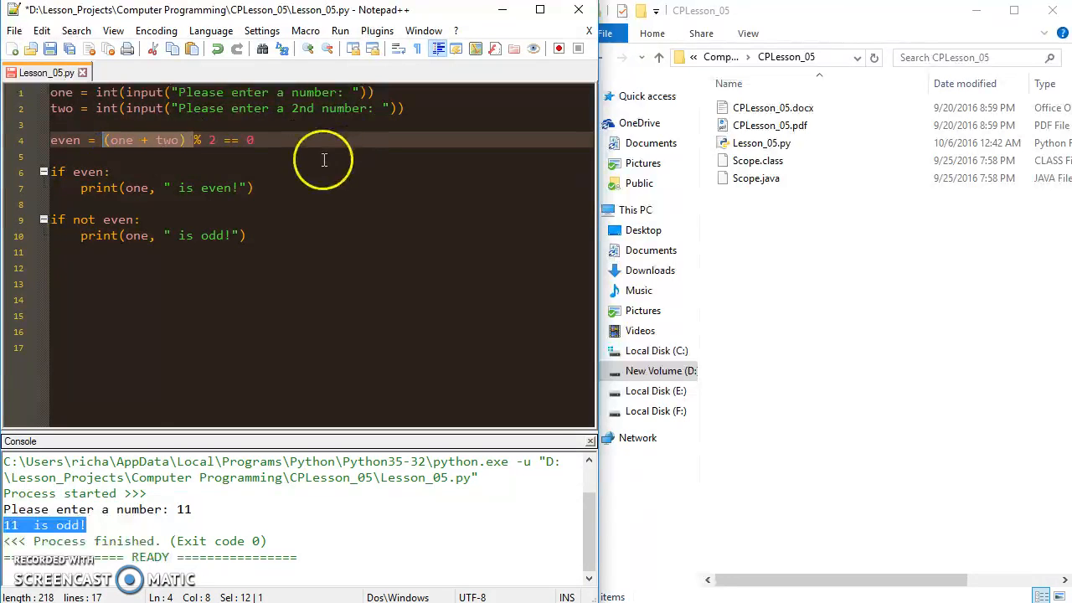
Save and run the script with inputs 8 and 5, which prints '8 is odd!'.
{"action": "left_click", "coordinate": [326, 243]}
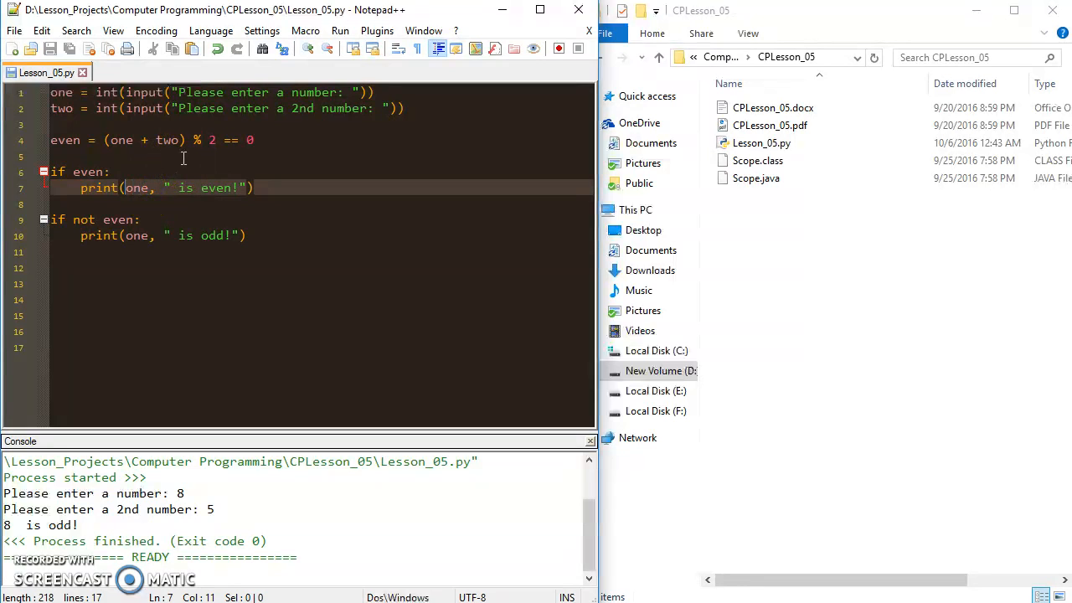
Change both print calls to print(one + two, ...), then save and rerun.
{"action": "type", "text": "("}
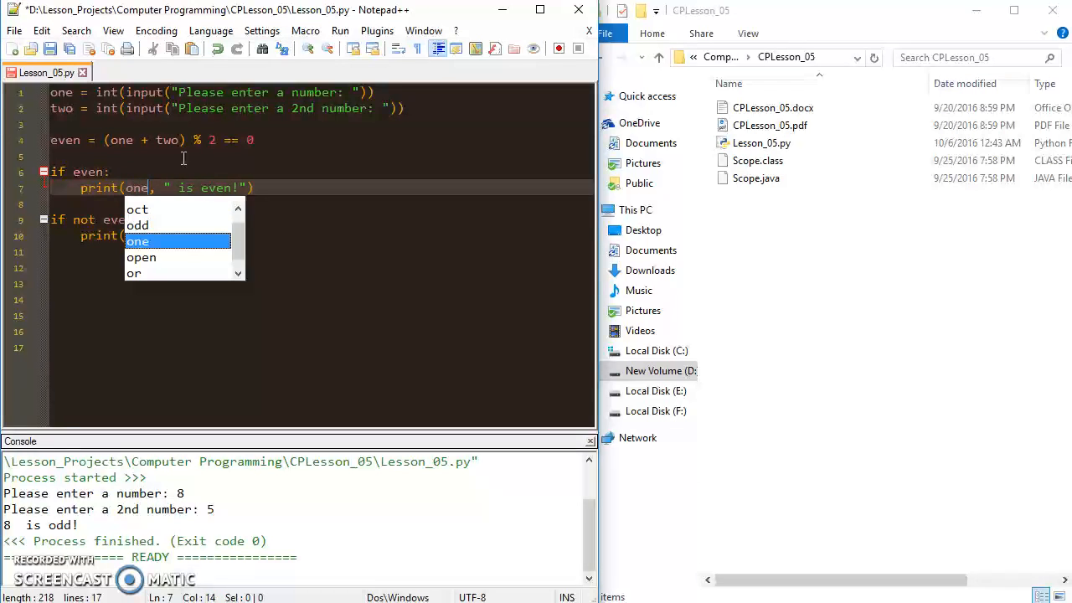
{"action": "type", "text": "+"}
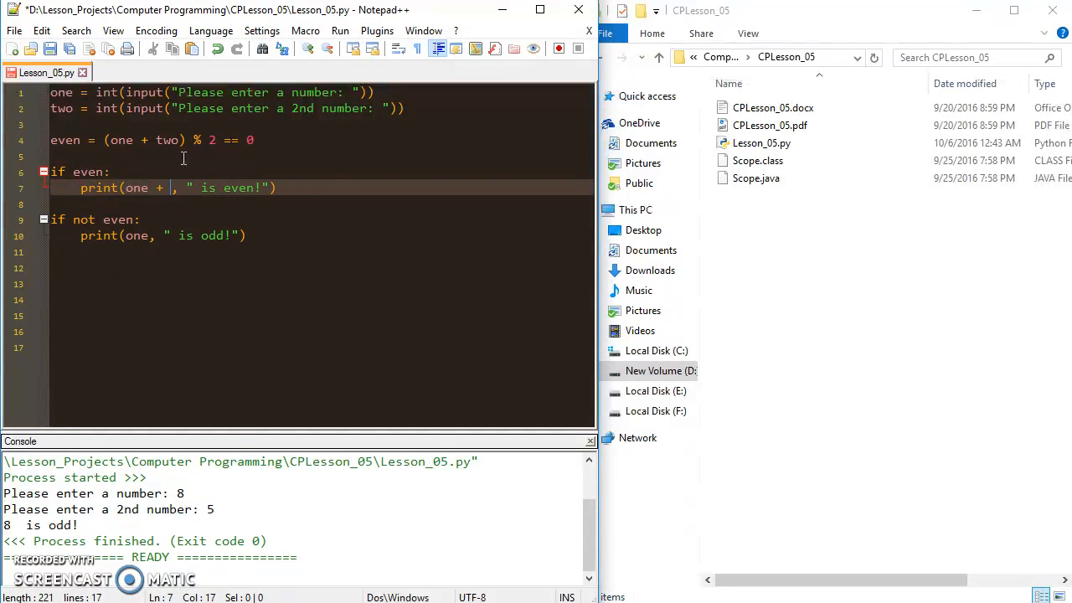
{"action": "type", "text": "two"}
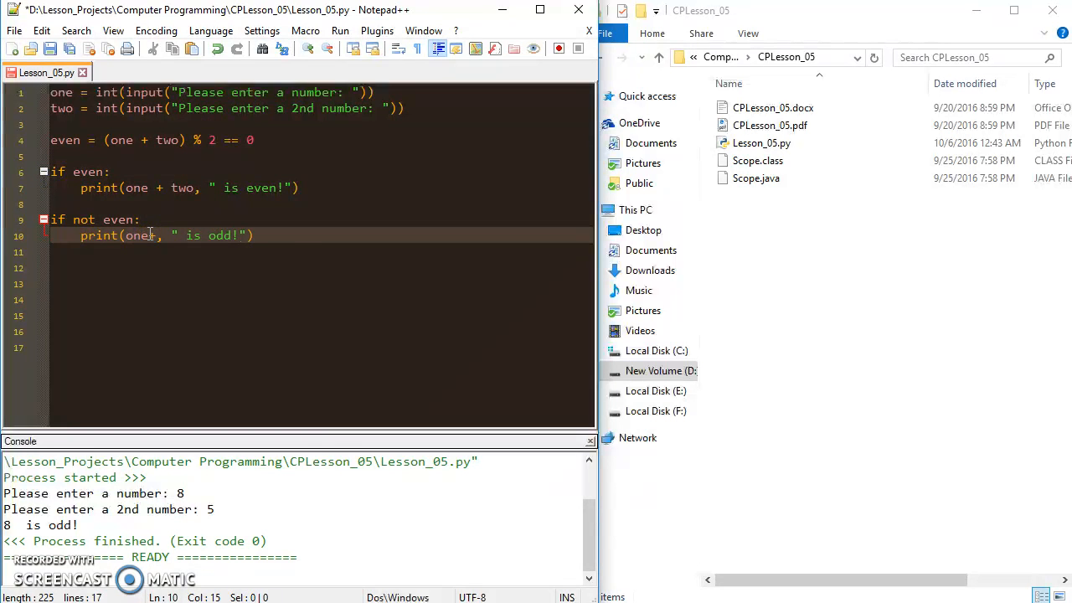
{"action": "type", "text": "two"}
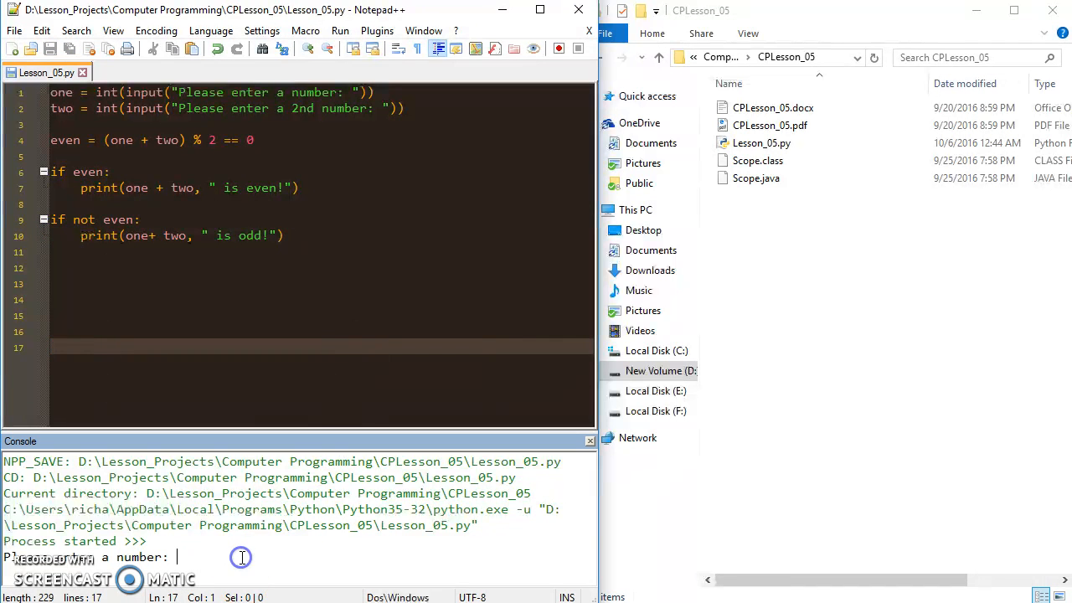
Run with 8 and 9 (17 is odd!) and 5 and 9 (14 is even!), reviewing both conditions.
{"action": "type", "text": "8"}
{"action": "type", "text": "9"}
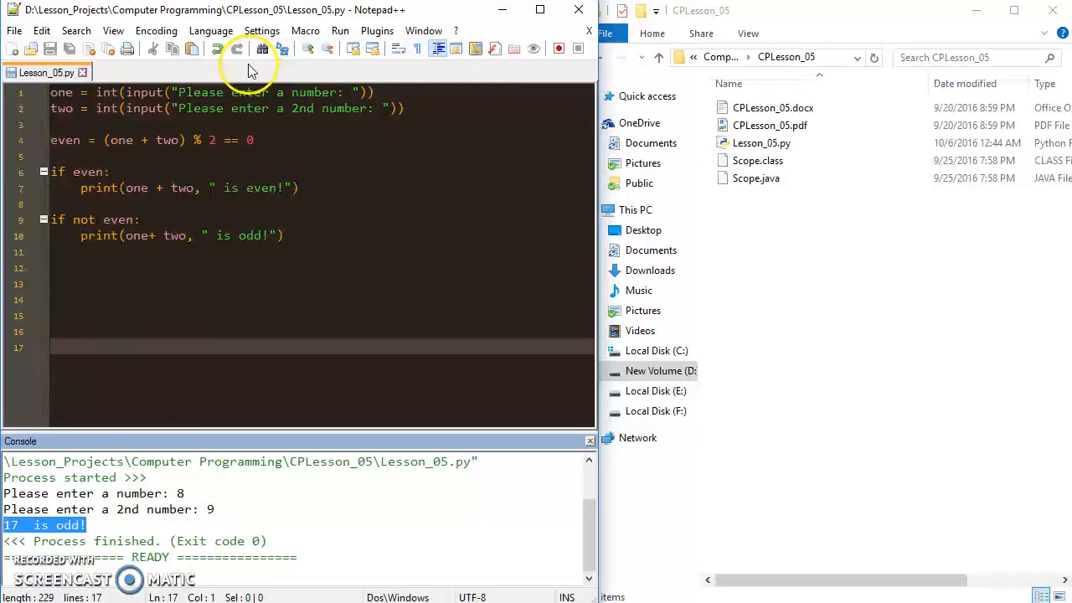
{"action": "left_click", "coordinate": [134, 236]}
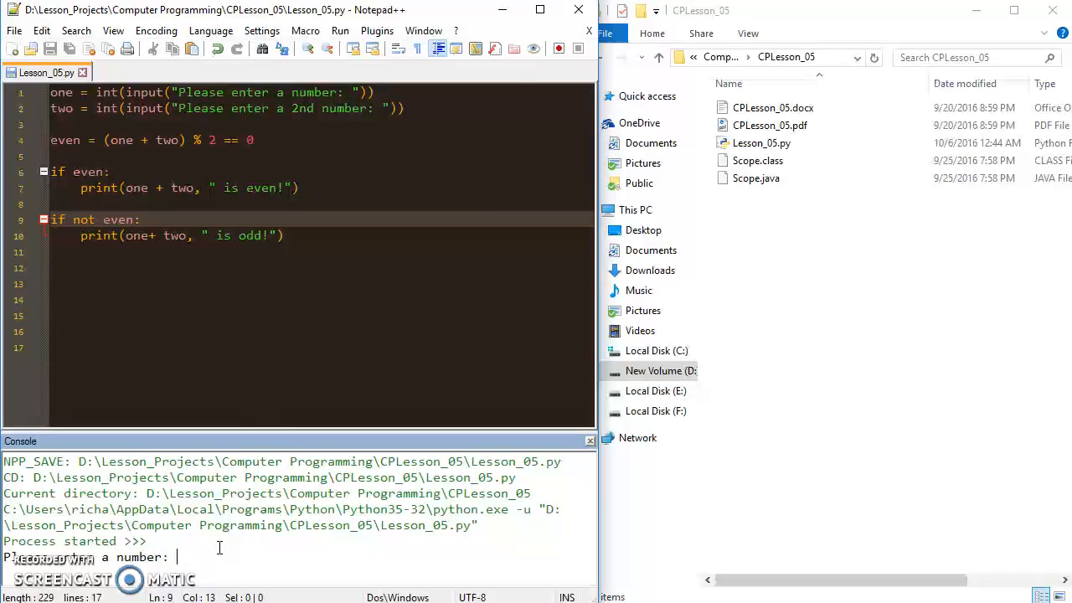
{"action": "type", "text": "9"}
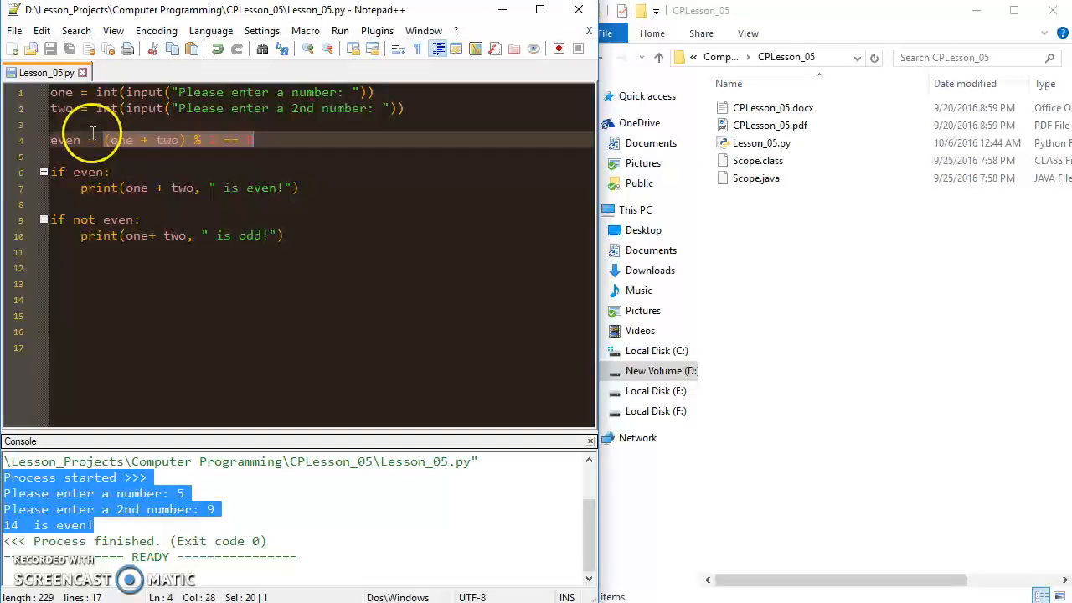
{"action": "left_click", "coordinate": [172, 171]}
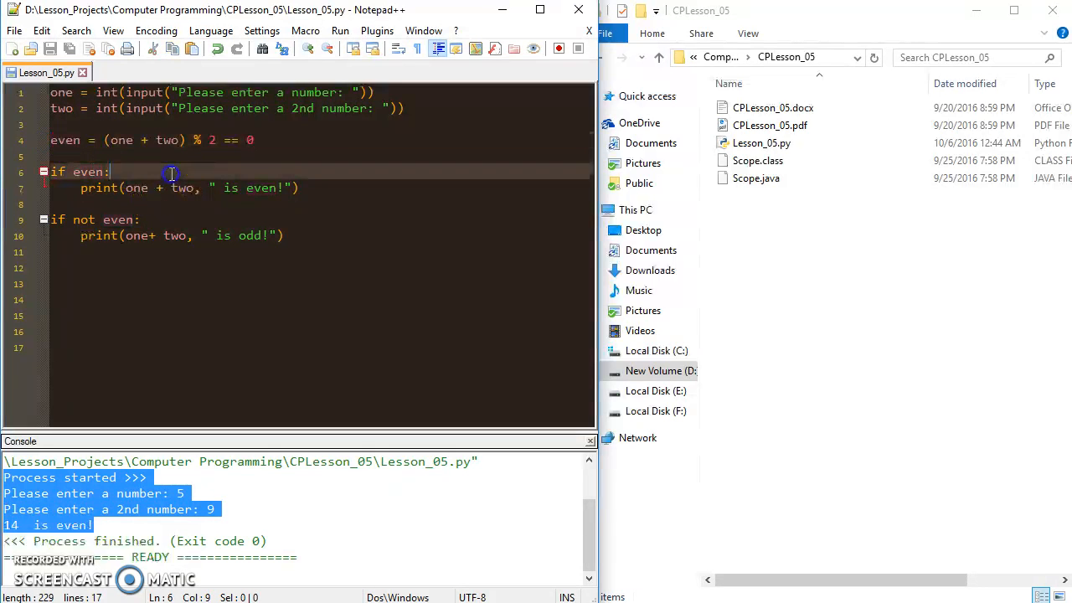
{"action": "left_click", "coordinate": [150, 235]}
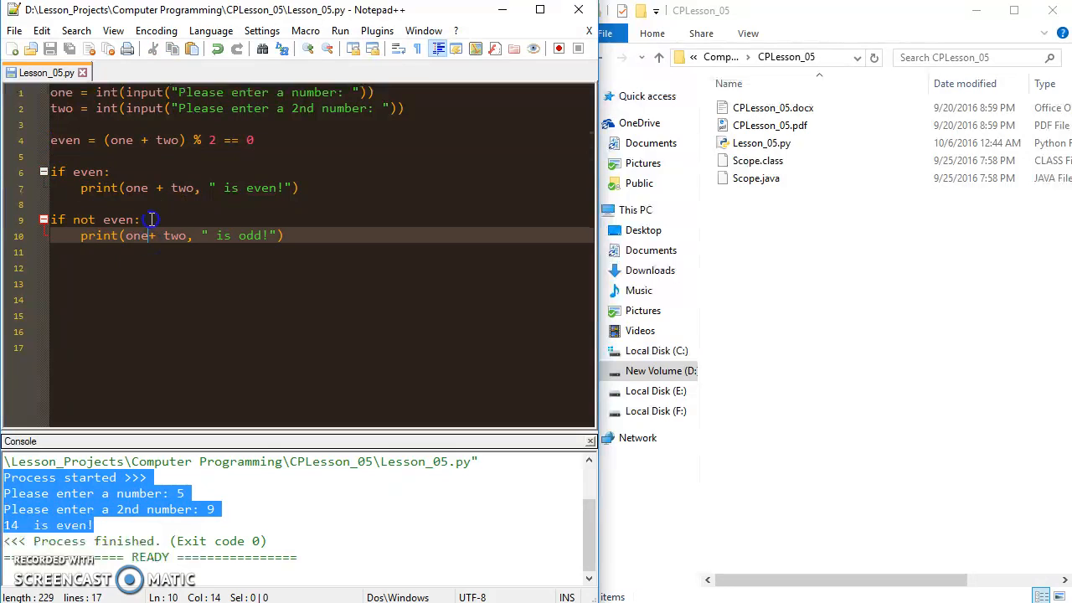